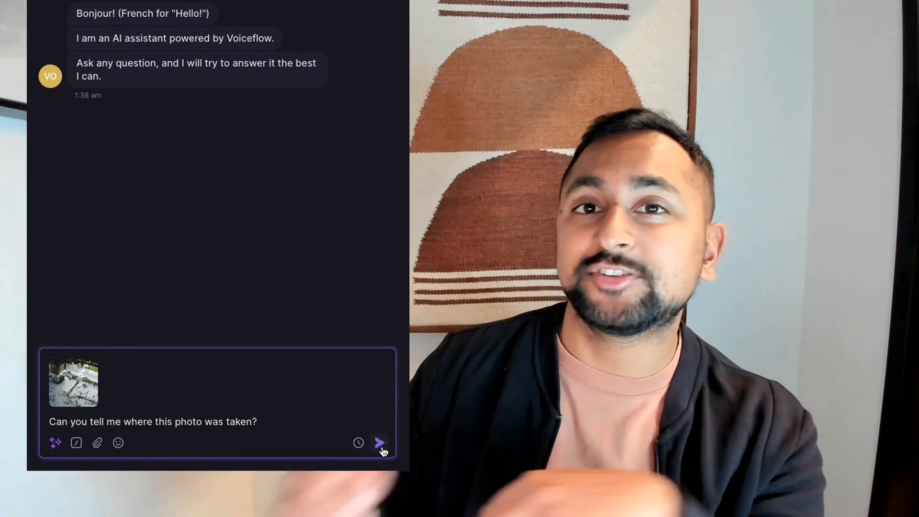
Send the photo question, then ask how tall the tower is and request an image
left_click(379, 442)
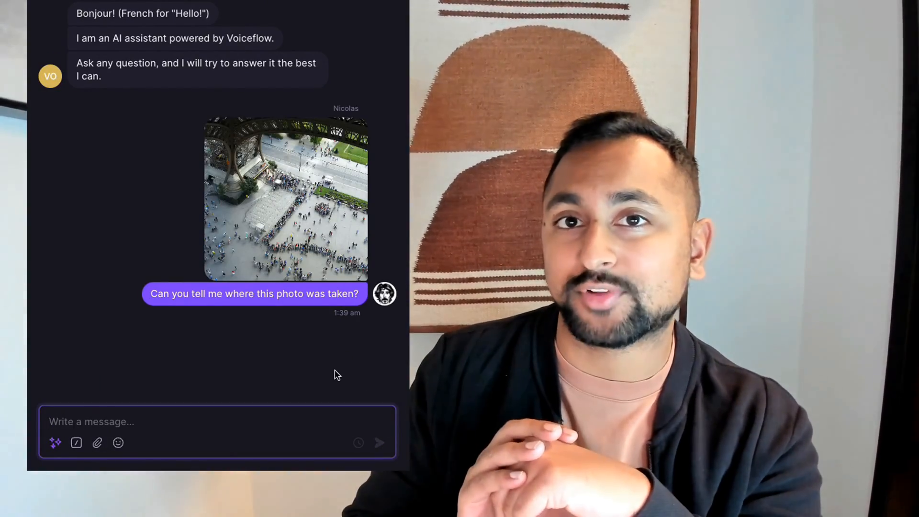
mouse_move(300, 369)
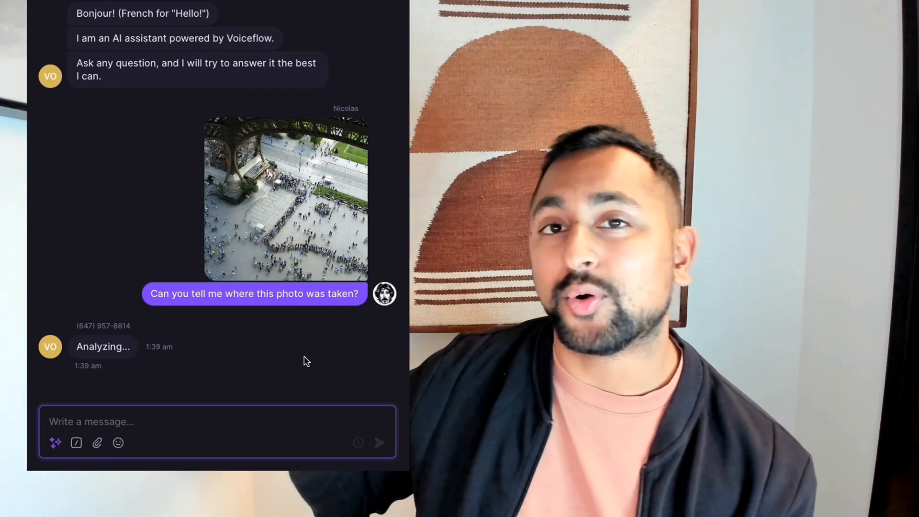
type("How")
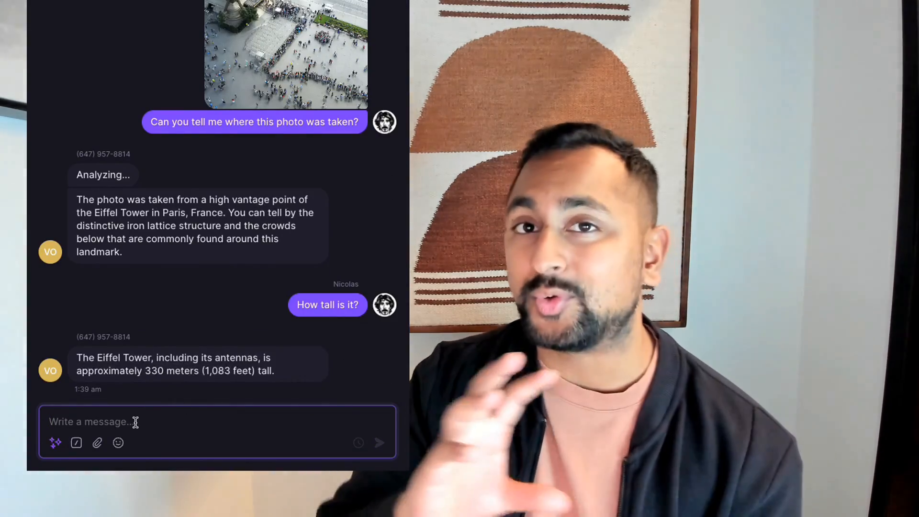
type("Can you")
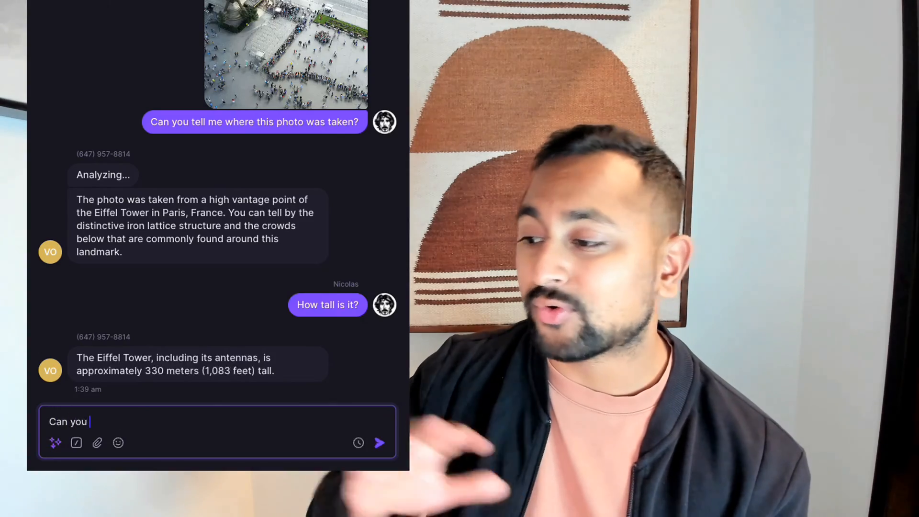
type("give me a")
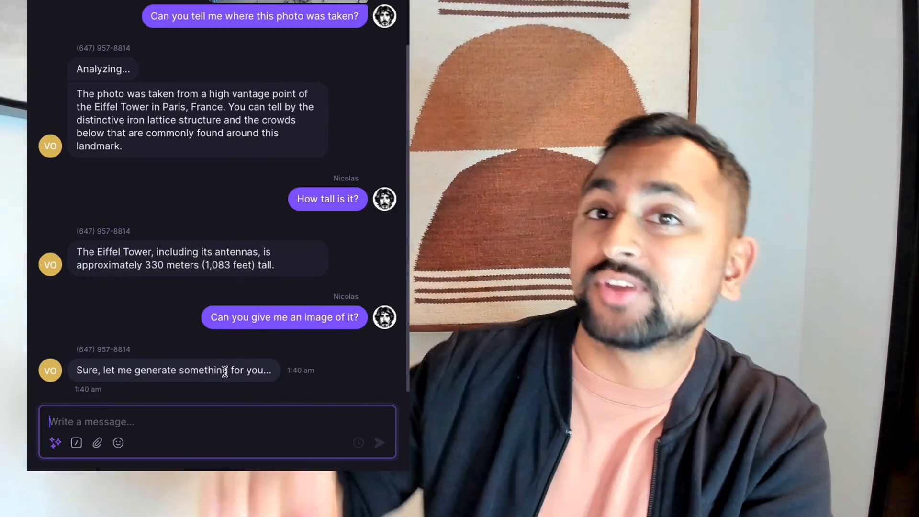
mouse_move(172, 370)
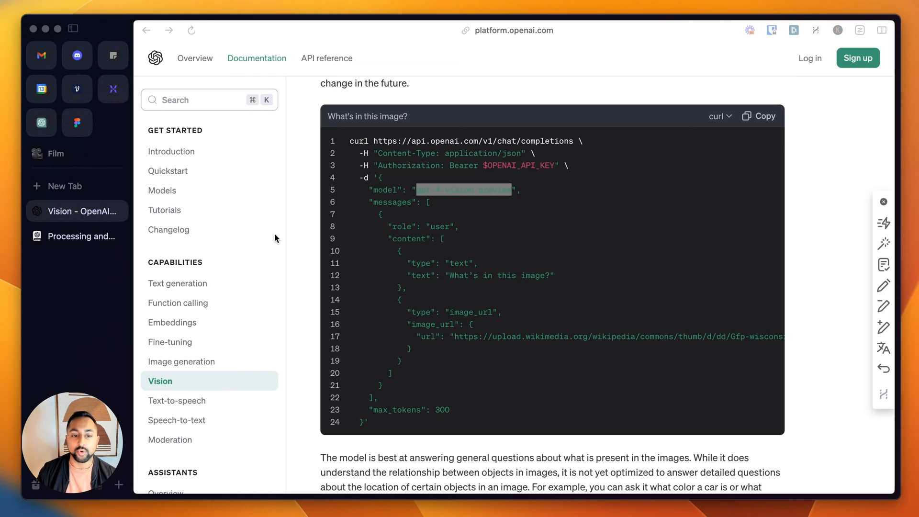
mouse_move(425, 197)
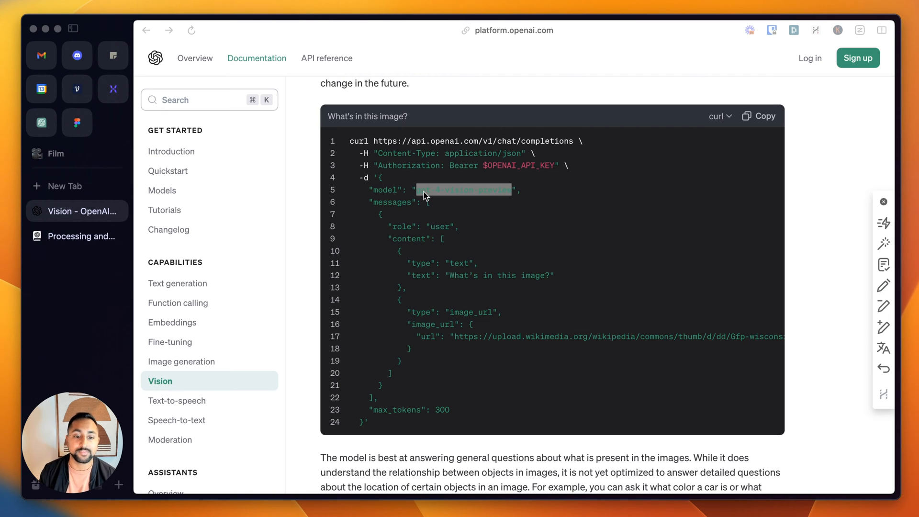
Scroll the Vision guide past the curl example to the two-image comparison request
scroll("down", 3)
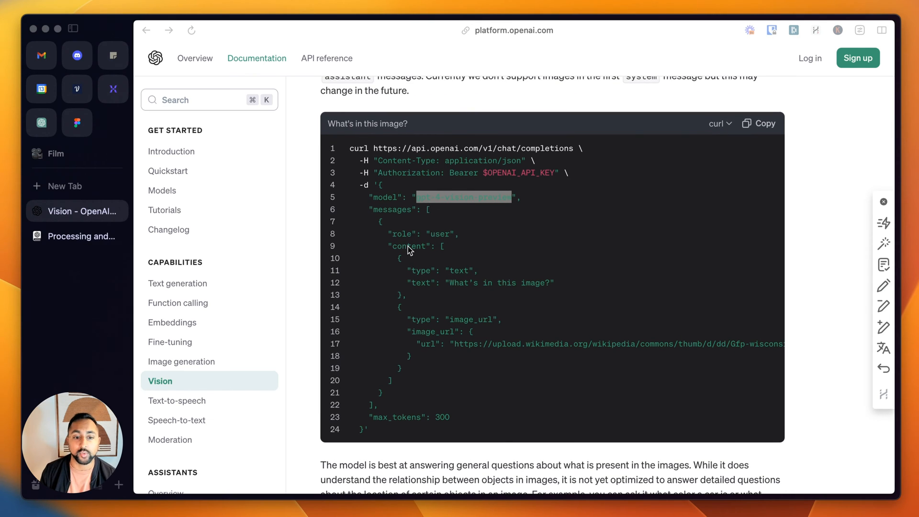
mouse_move(491, 288)
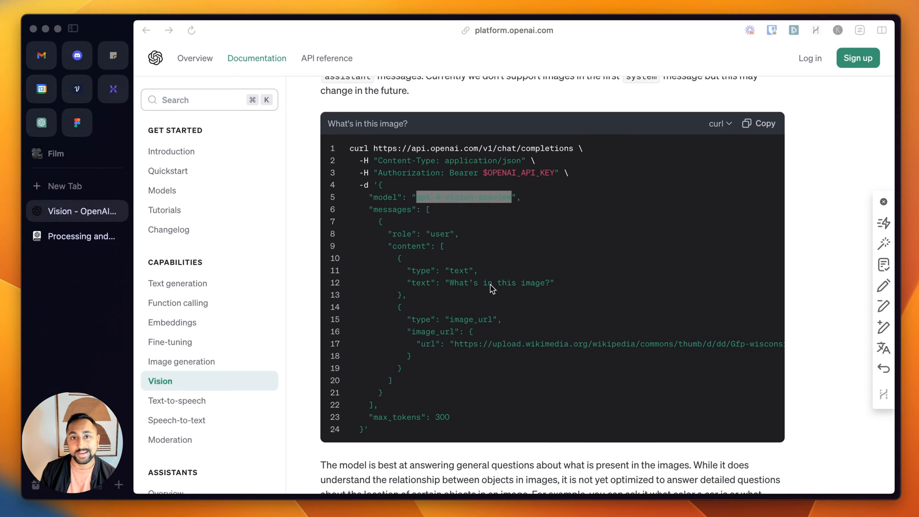
scroll("down", 3)
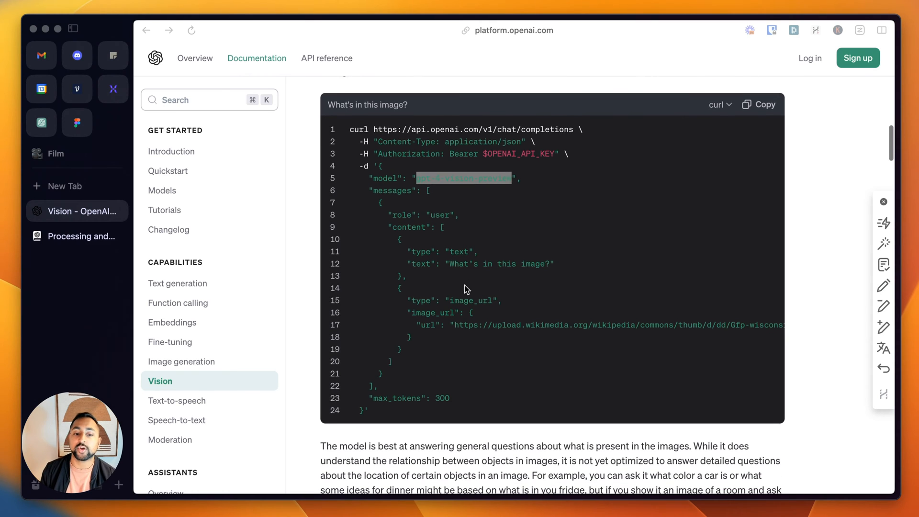
mouse_move(601, 330)
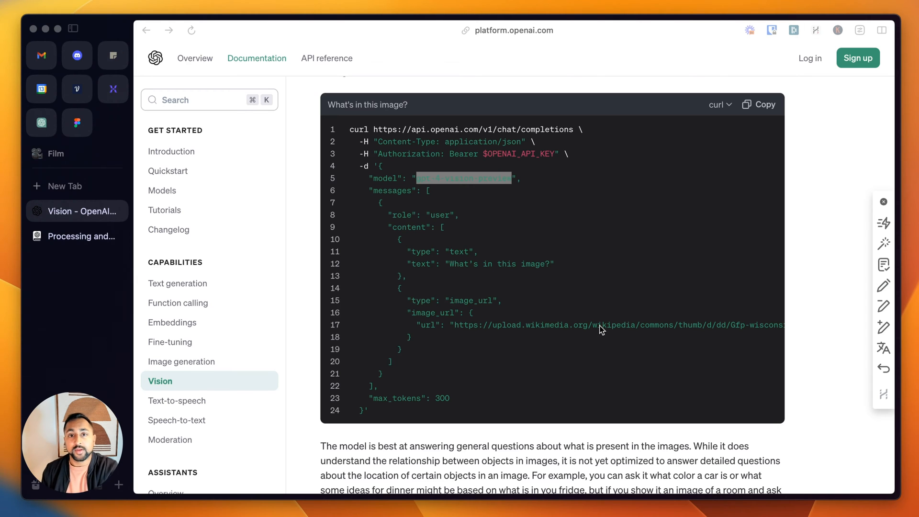
scroll("down", 3)
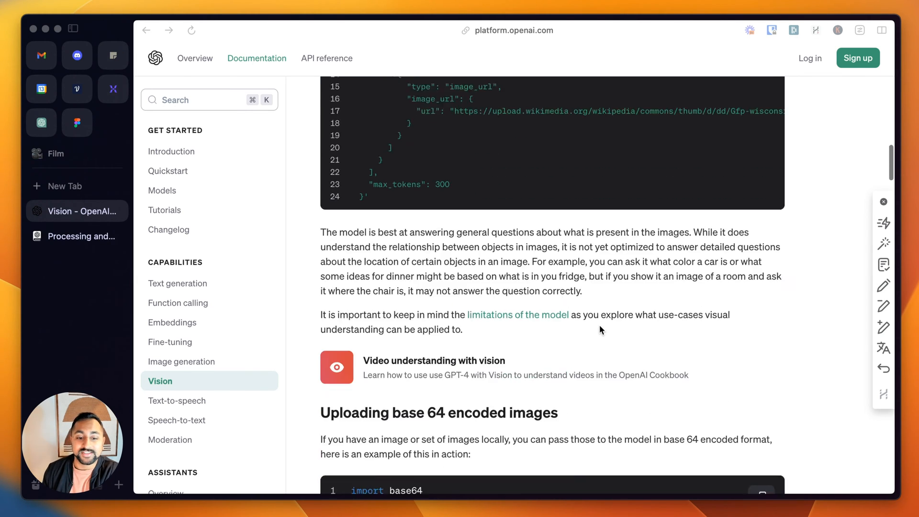
scroll("down", 3)
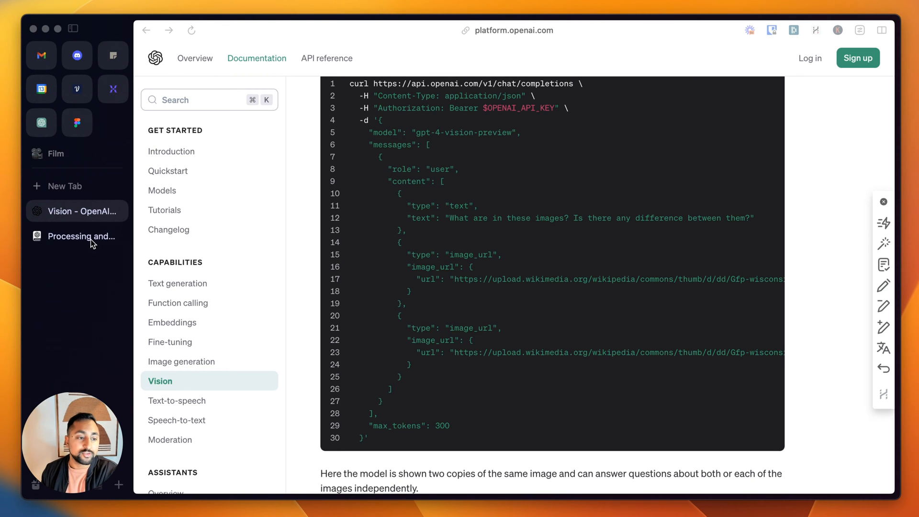
Review the Cookbook notebook on describing video frames with GPT-4 Vision
left_click(83, 235)
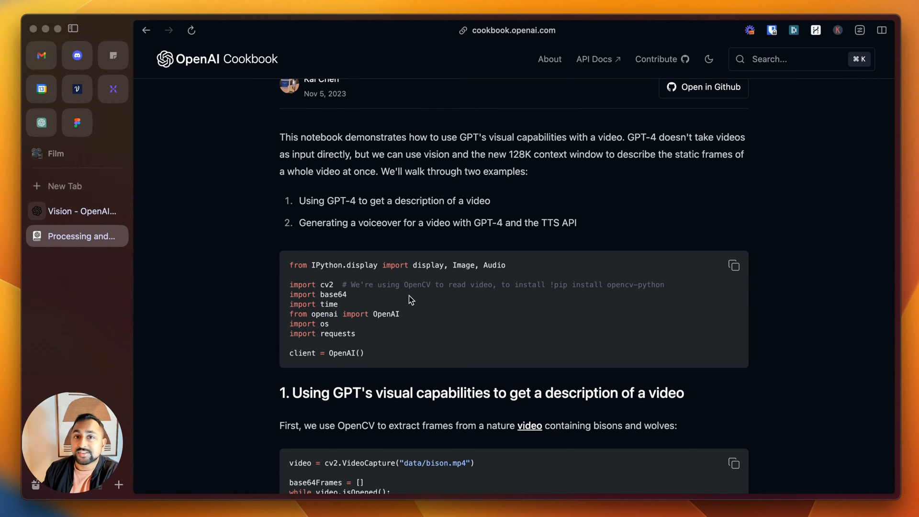
scroll("down", 3)
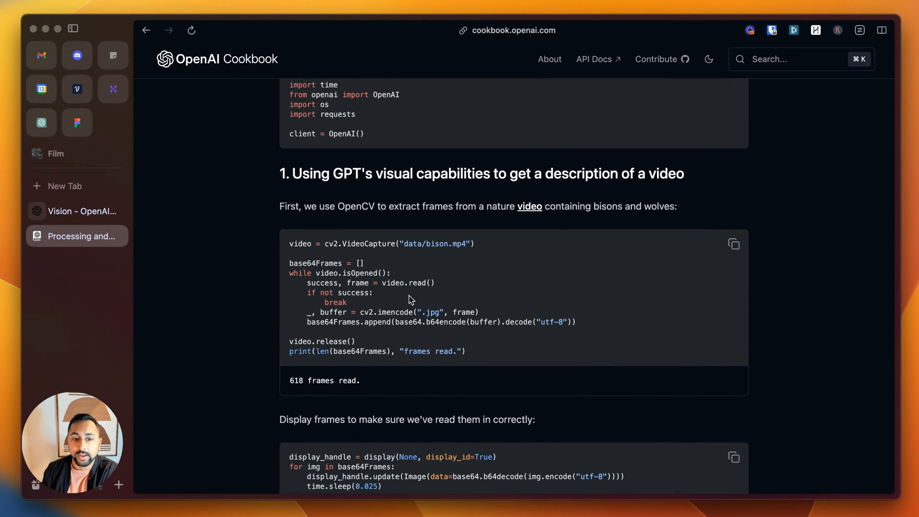
scroll("down", 3)
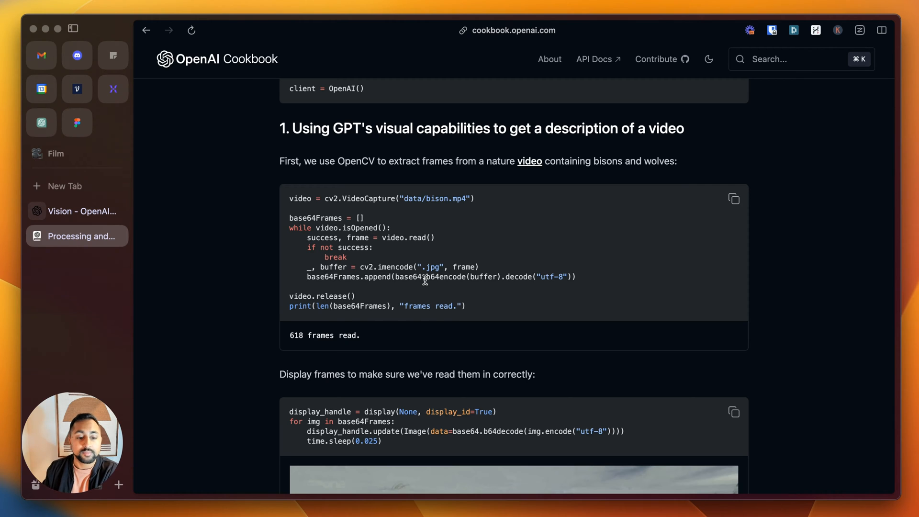
scroll("down", 3)
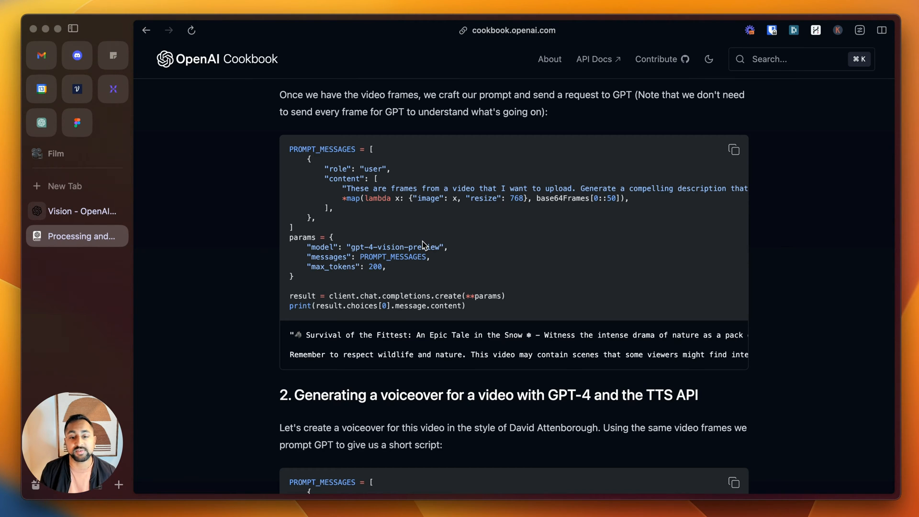
scroll("down", 3)
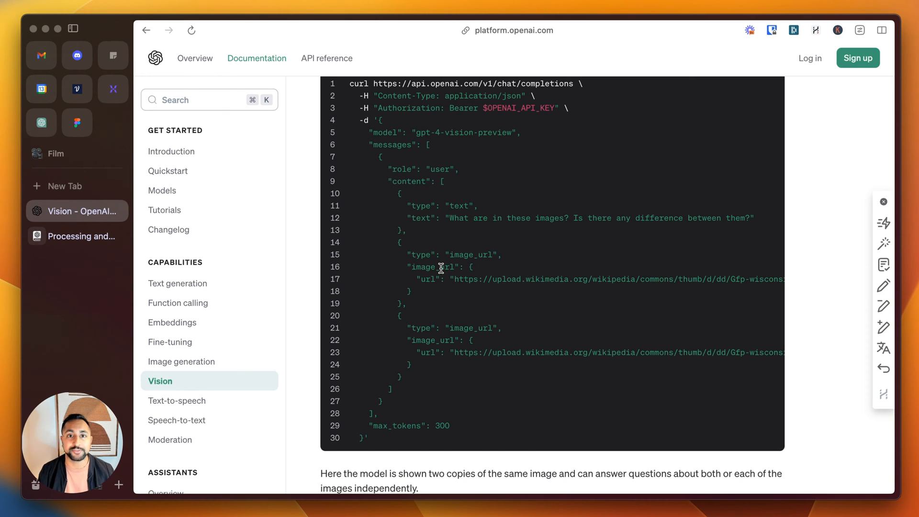
Review the Gemini API request body's inlineData and fileData fields in Vertex AI docs
left_click(100, 192)
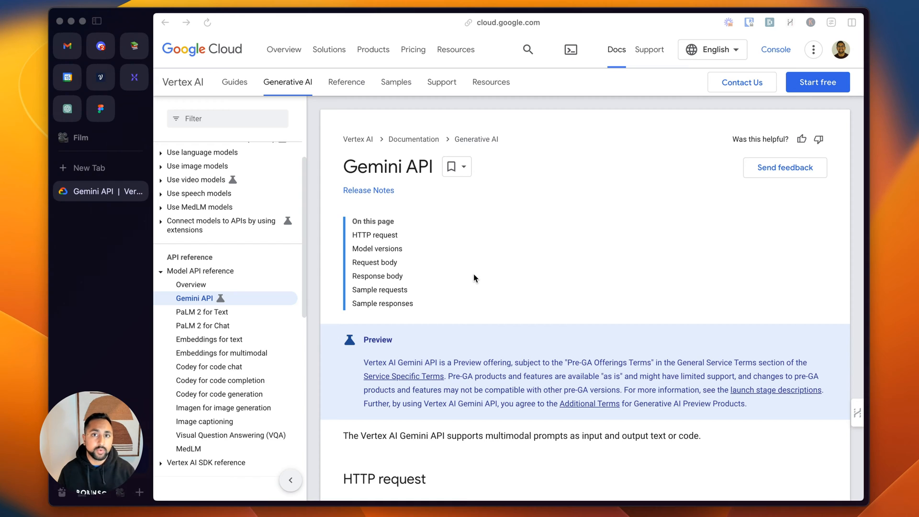
scroll("down", 3)
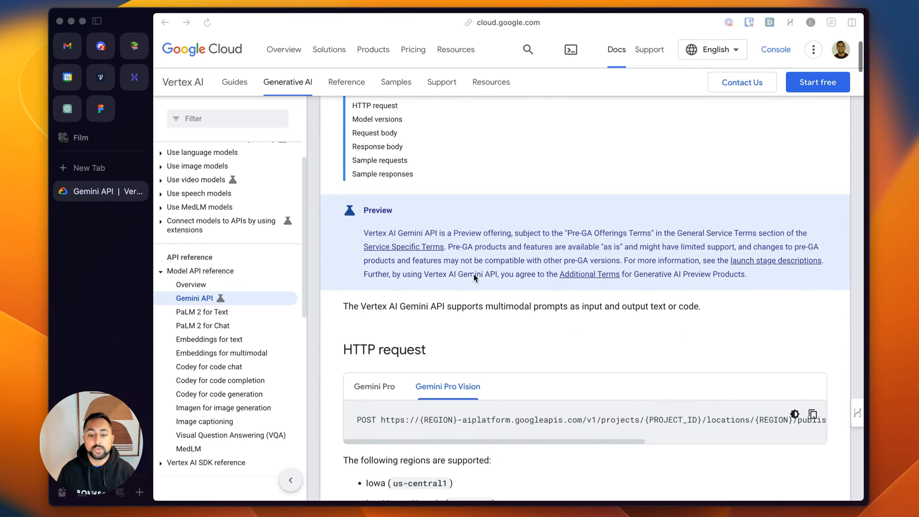
scroll("down", 3)
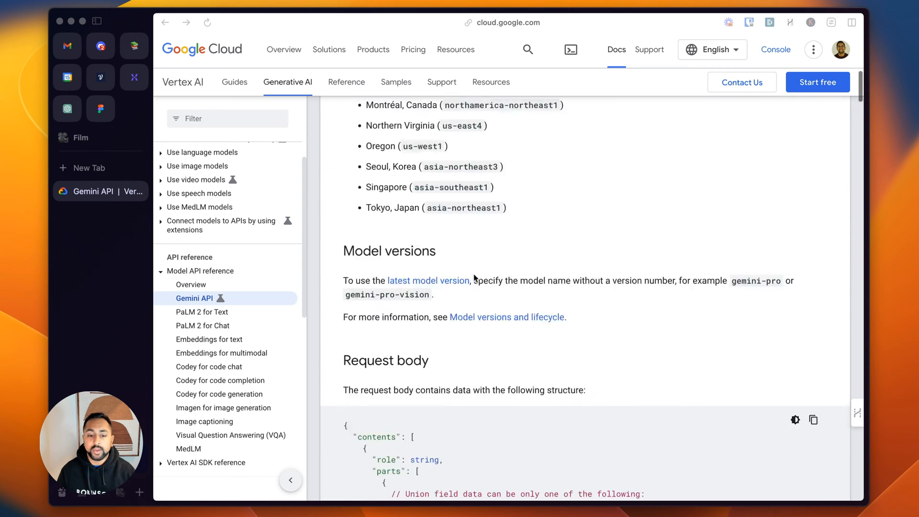
scroll("down", 3)
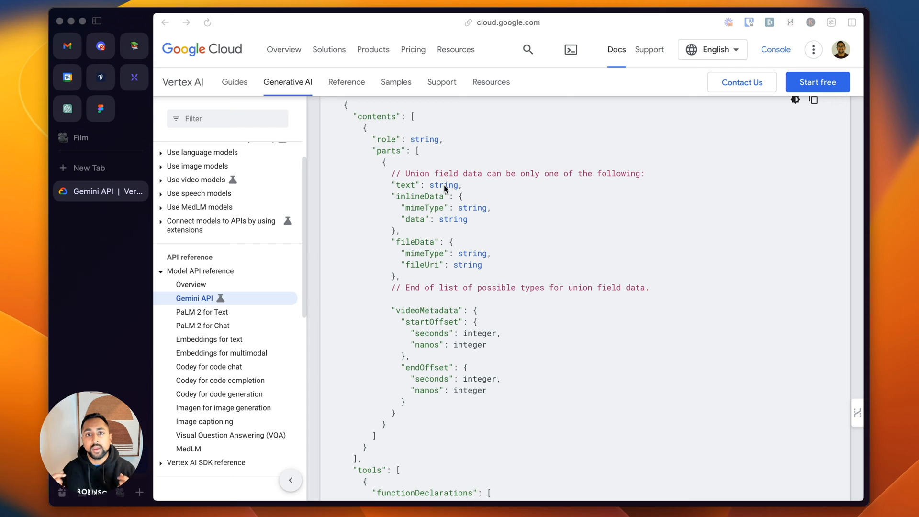
scroll("down", 3)
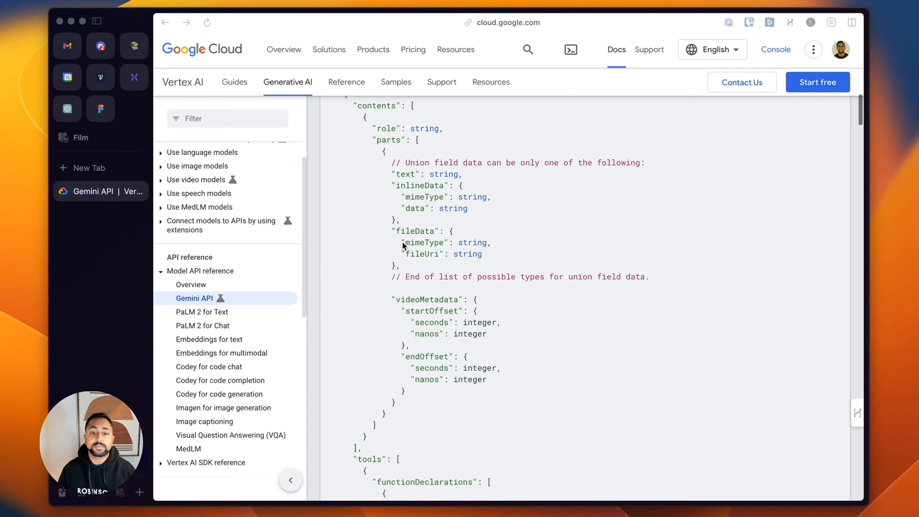
mouse_move(434, 261)
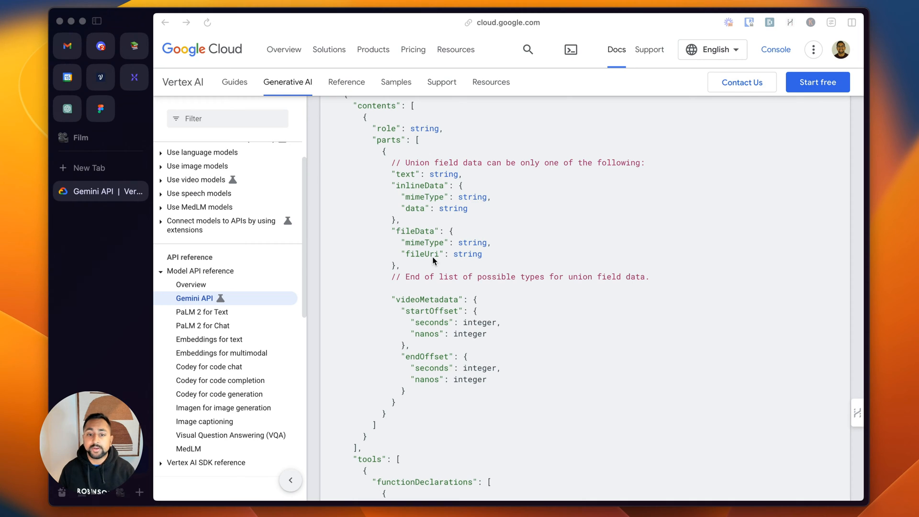
mouse_move(410, 264)
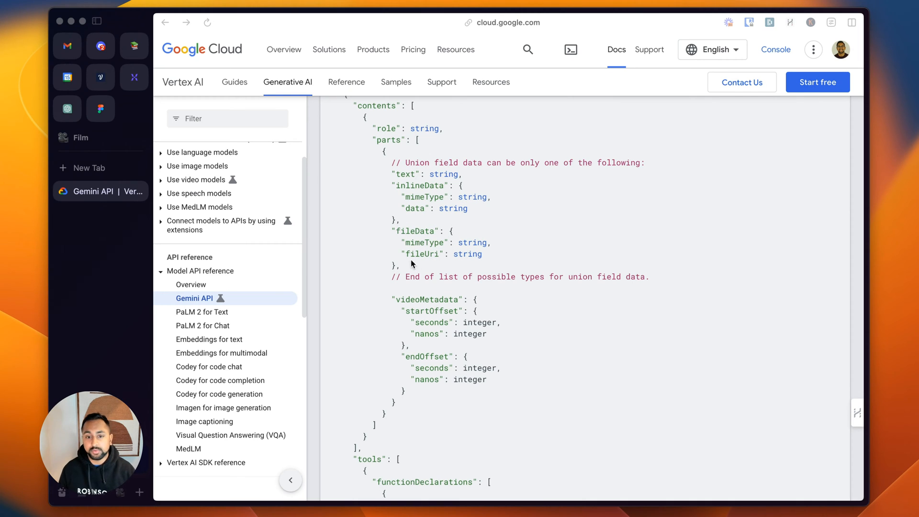
scroll("down", 3)
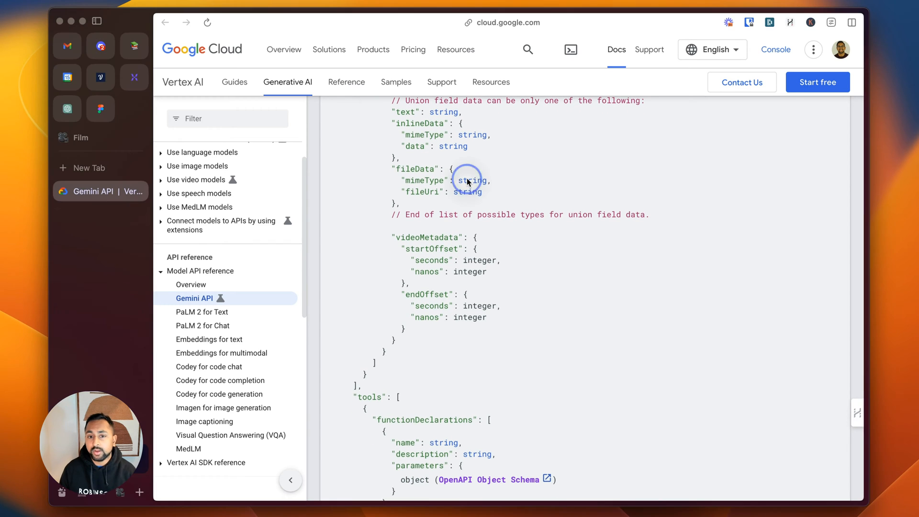
scroll("down", 3)
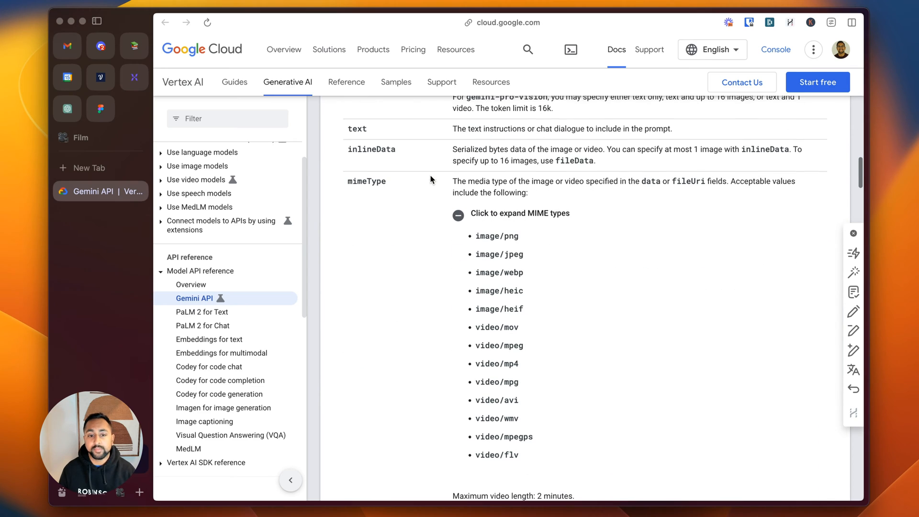
Read the accepted image and video MIME types list, then move to Voiceflow's interfaces docs
scroll("down", 3)
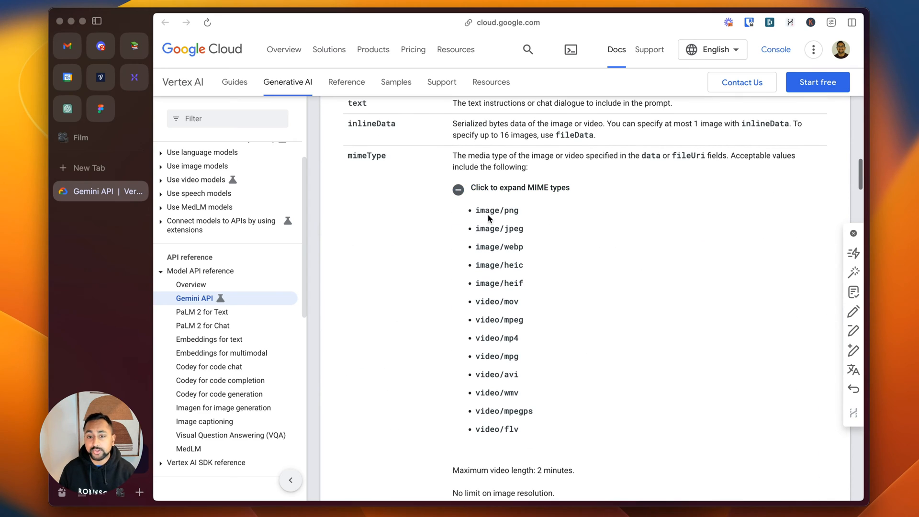
left_click_drag(475, 210, 523, 283)
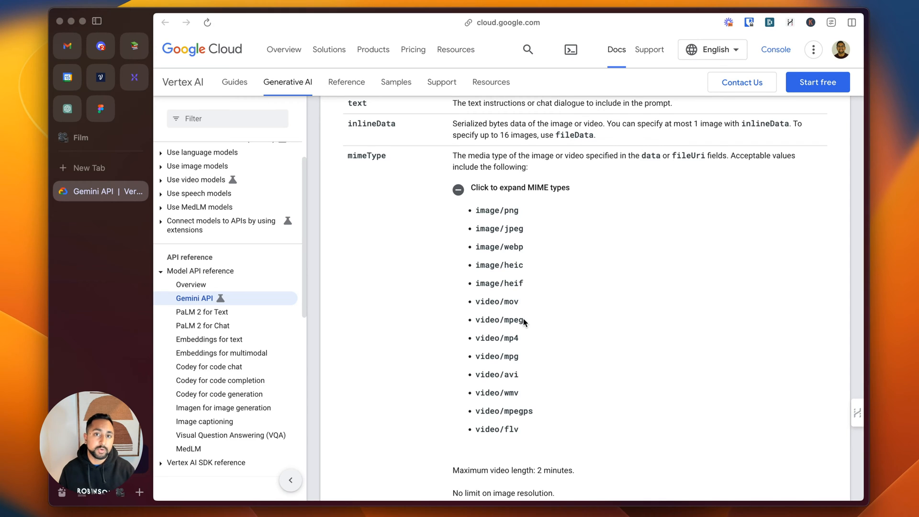
scroll("down", 3)
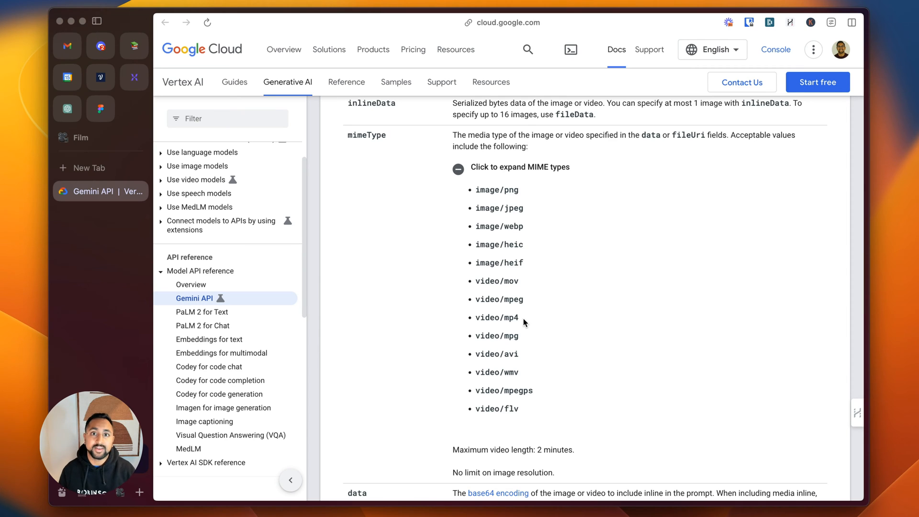
scroll("down", 3)
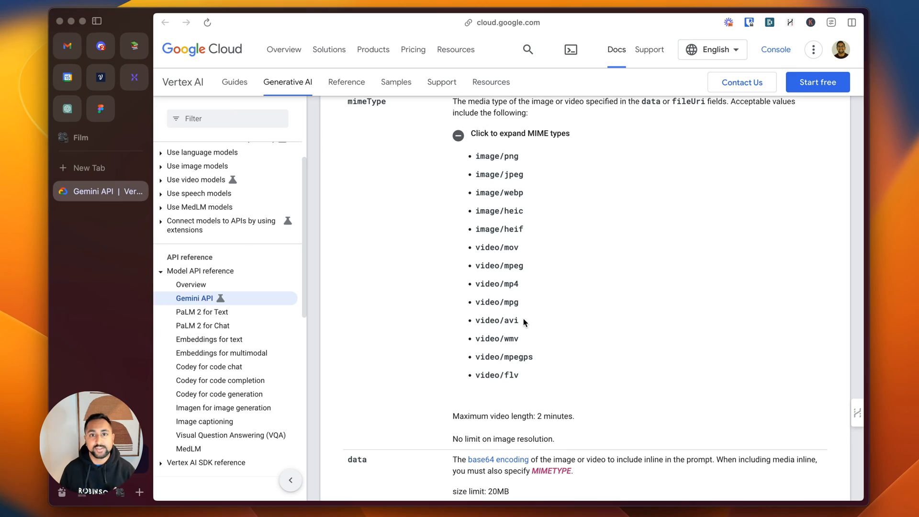
left_click(85, 214)
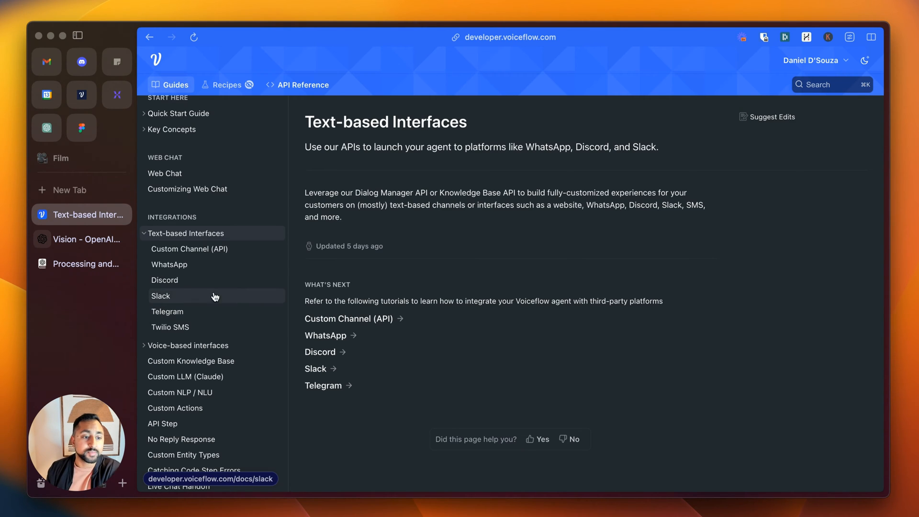
mouse_move(188, 299)
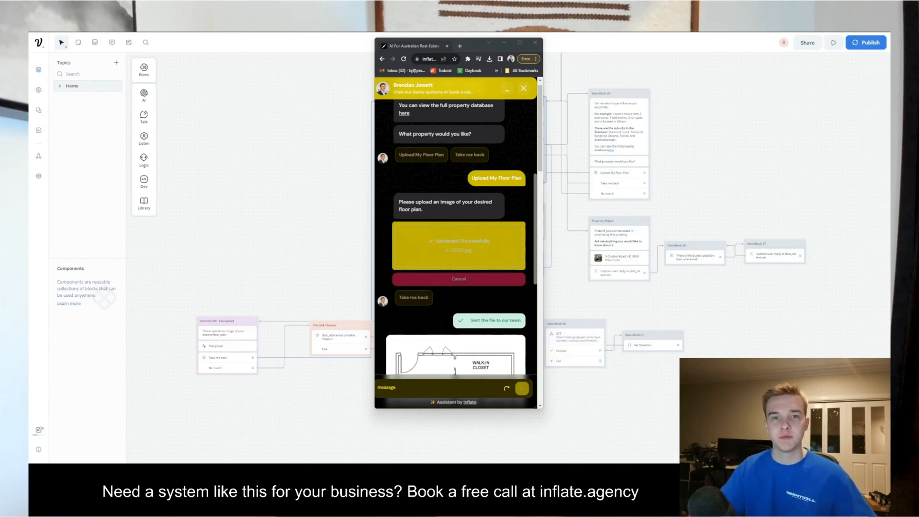
scroll("down", 3)
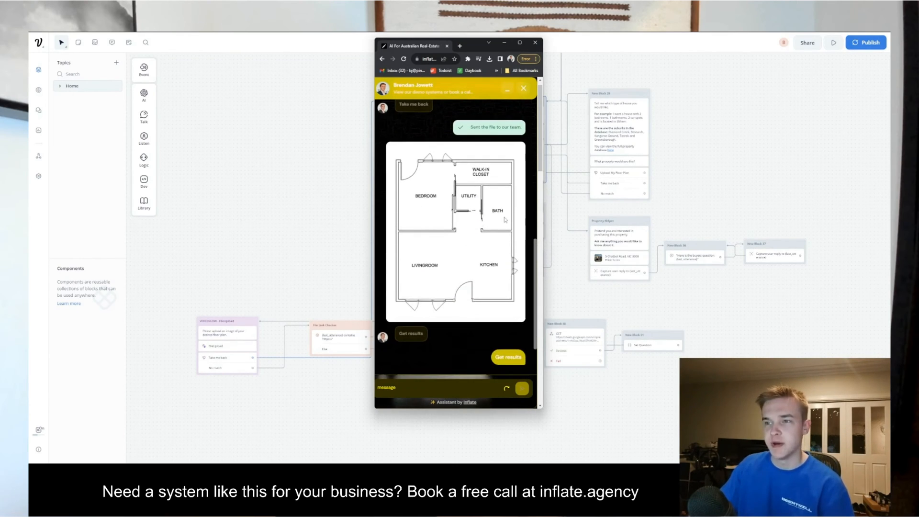
mouse_move(534, 245)
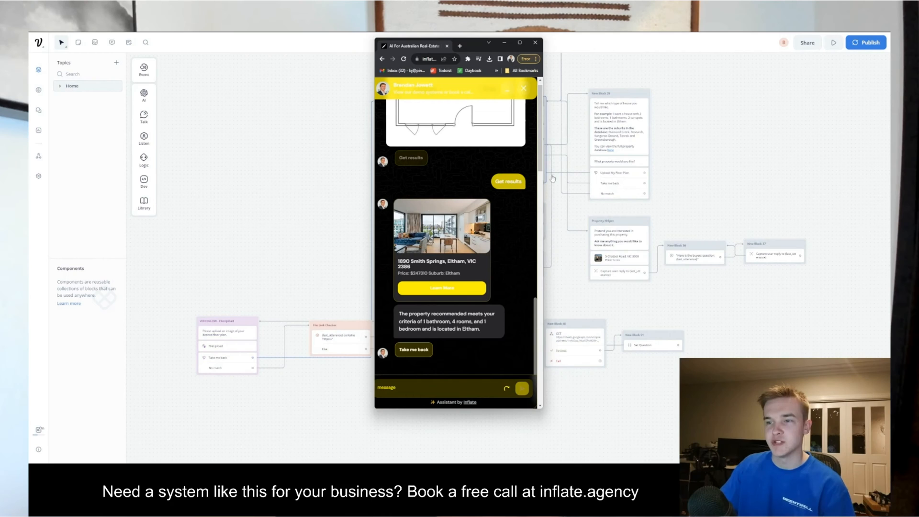
mouse_move(539, 220)
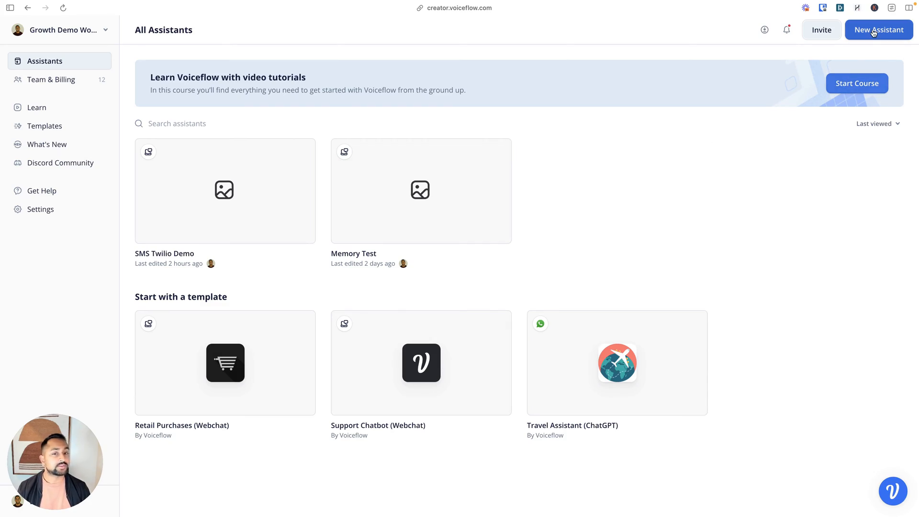
Create a new Chat assistant named GPT4V
left_click(879, 30)
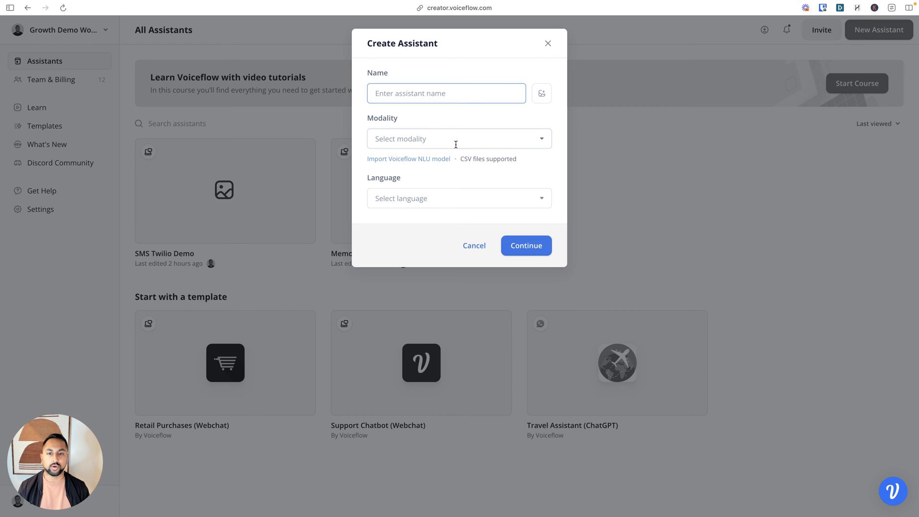
type("GPT4V")
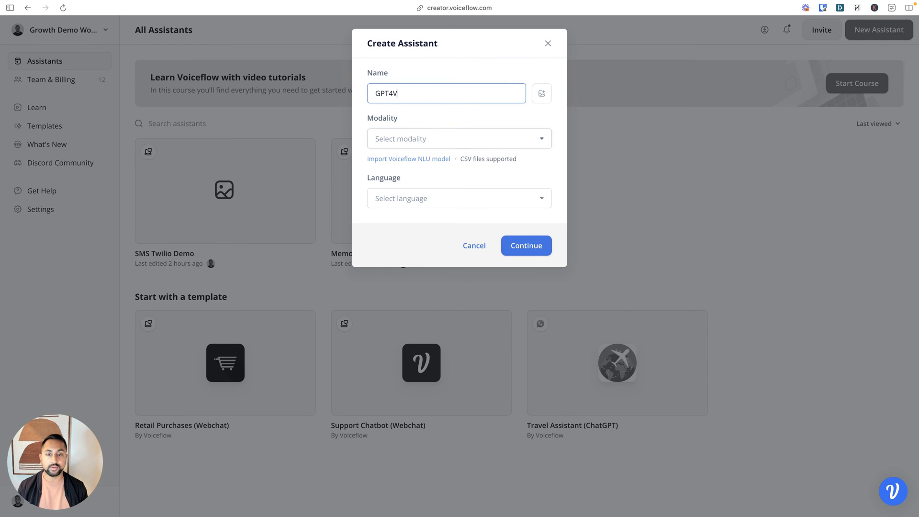
left_click(458, 138)
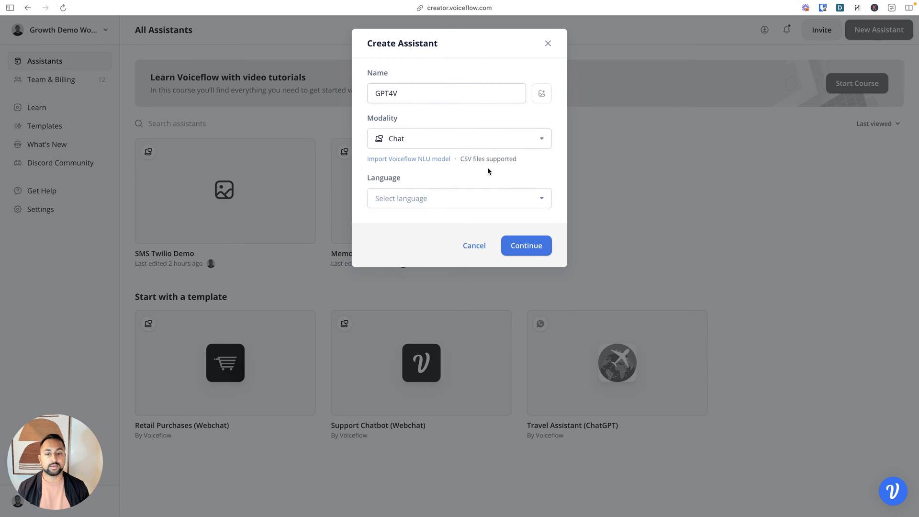
left_click(526, 245)
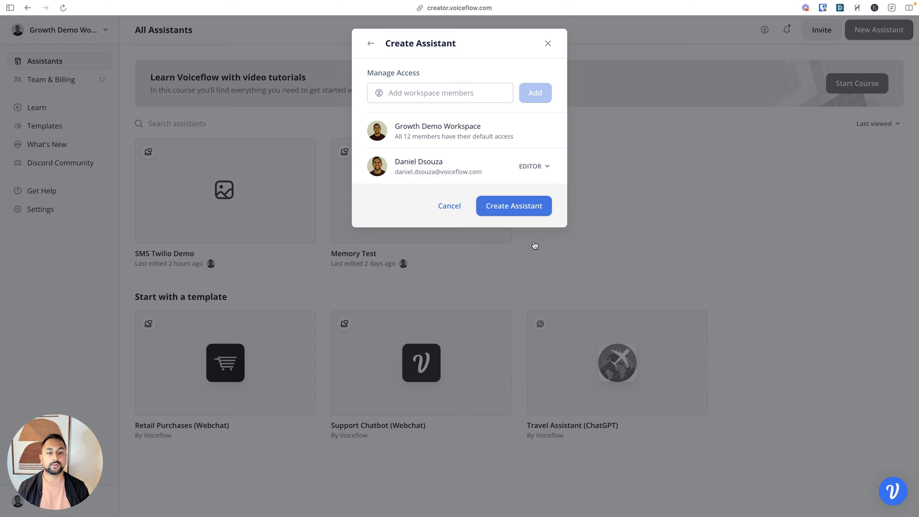
left_click(513, 205)
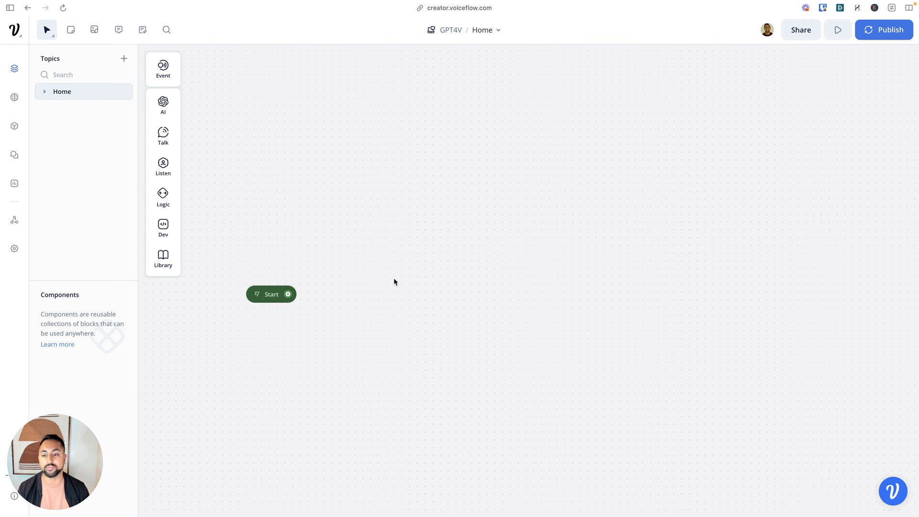
Add a Text step saying 'What is the image you want to analyze?'
left_click(163, 136)
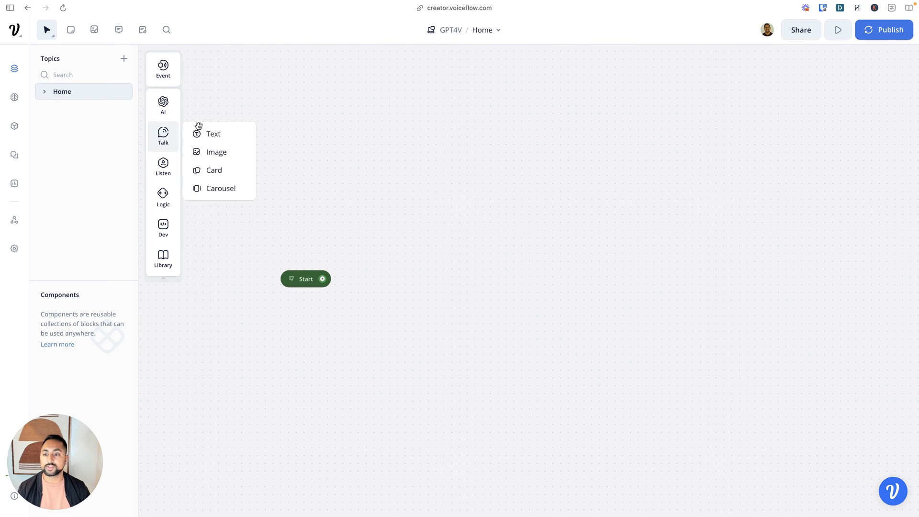
left_click(212, 134)
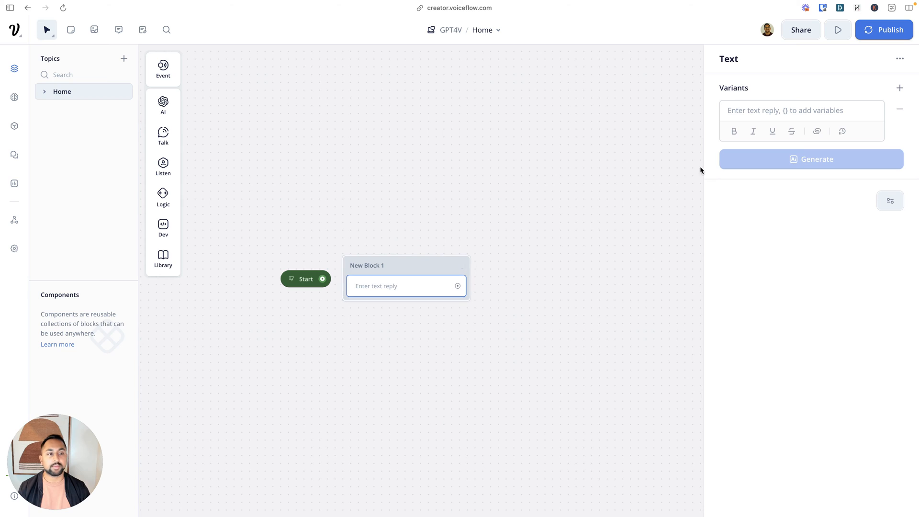
type("What is")
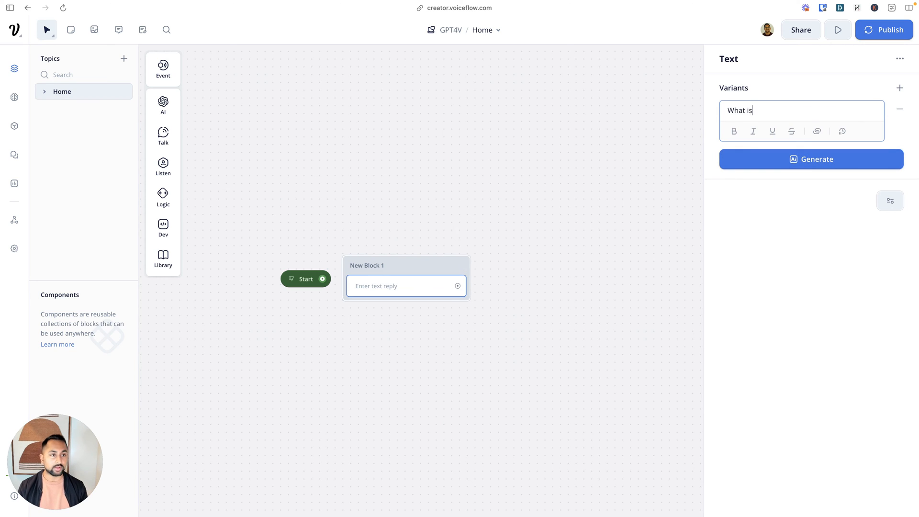
type("the image you want to analyze?")
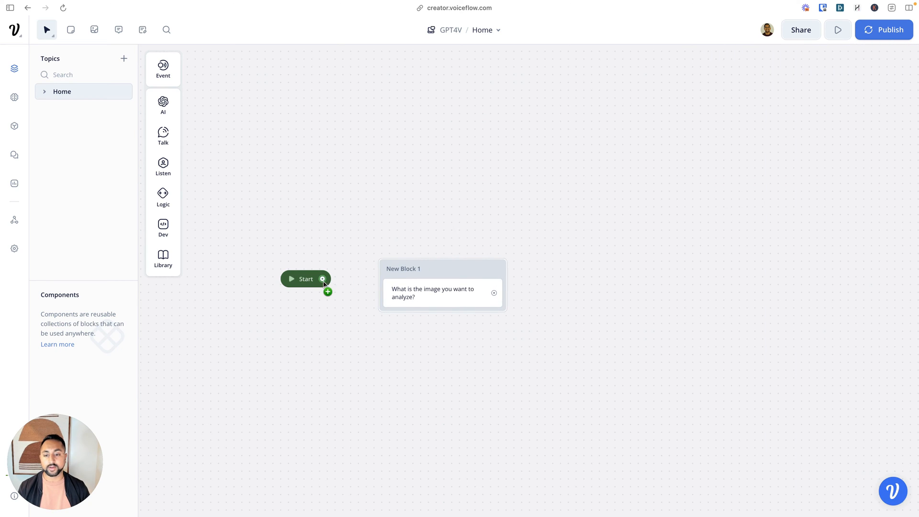
Connect Start to the block and capture the reply into a new imgURL variable
left_click_drag(323, 278, 384, 270)
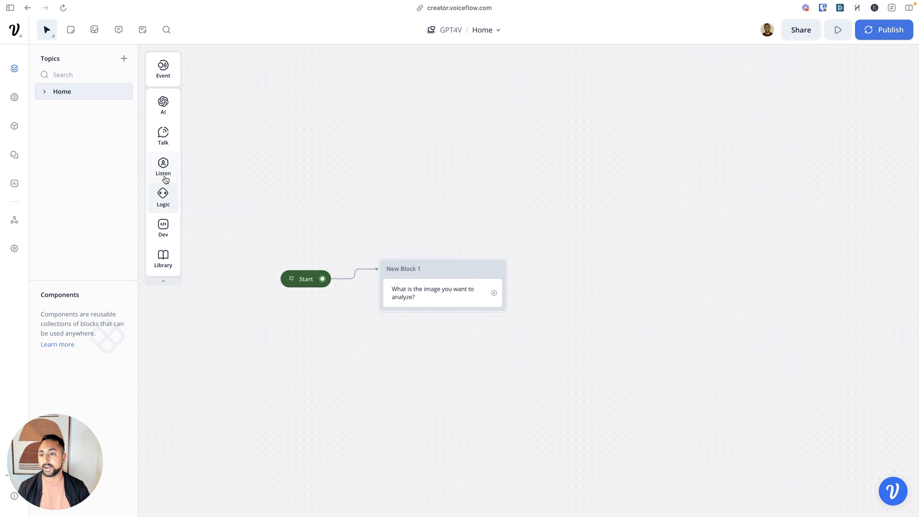
left_click(163, 167)
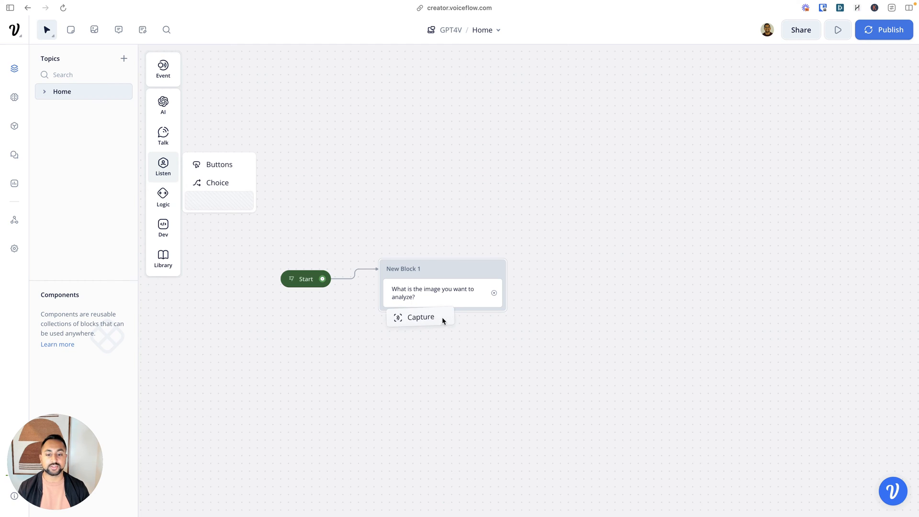
left_click(420, 317)
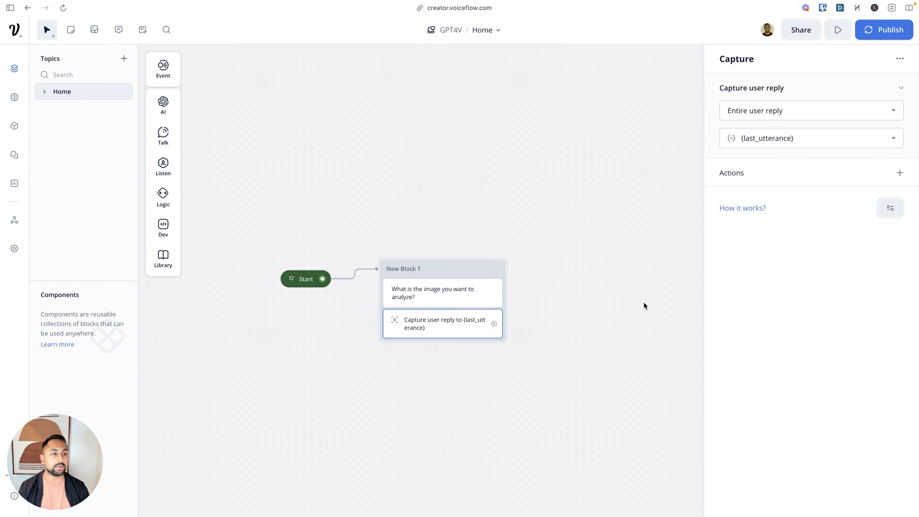
left_click(810, 138)
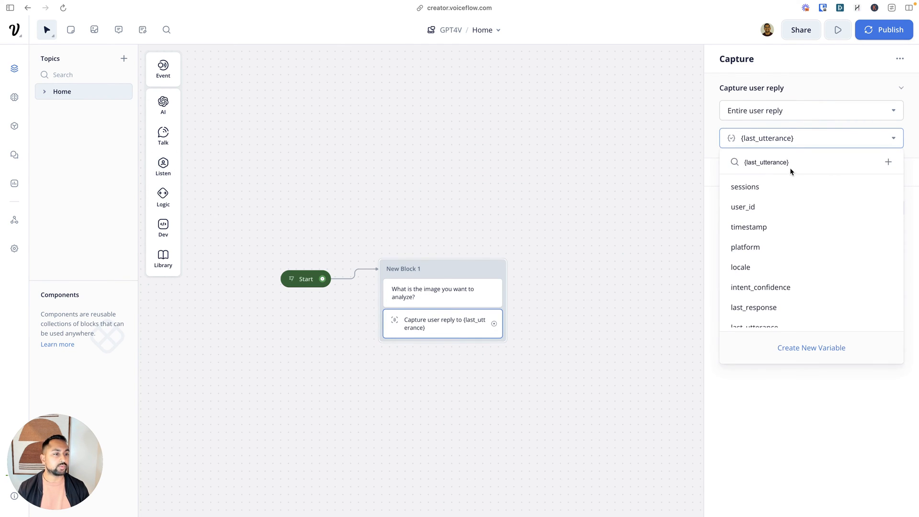
type("{l")
type("imgURL")
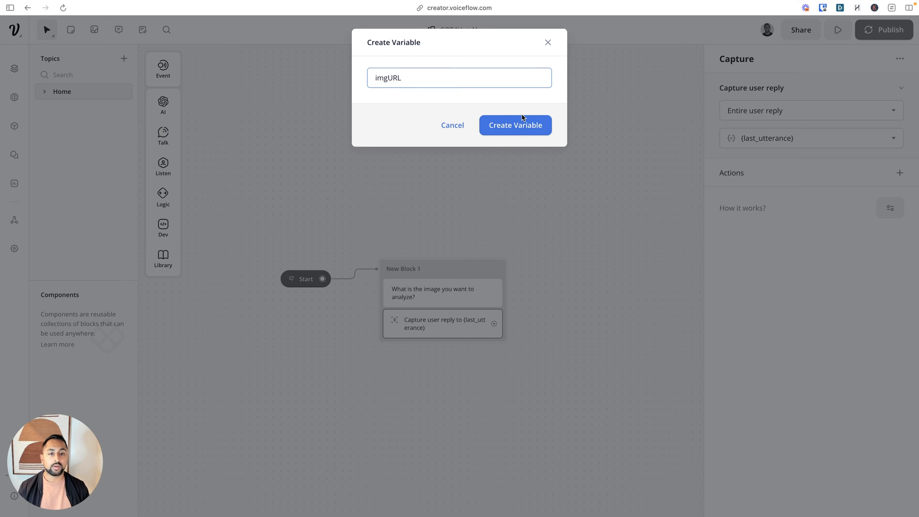
left_click(514, 124)
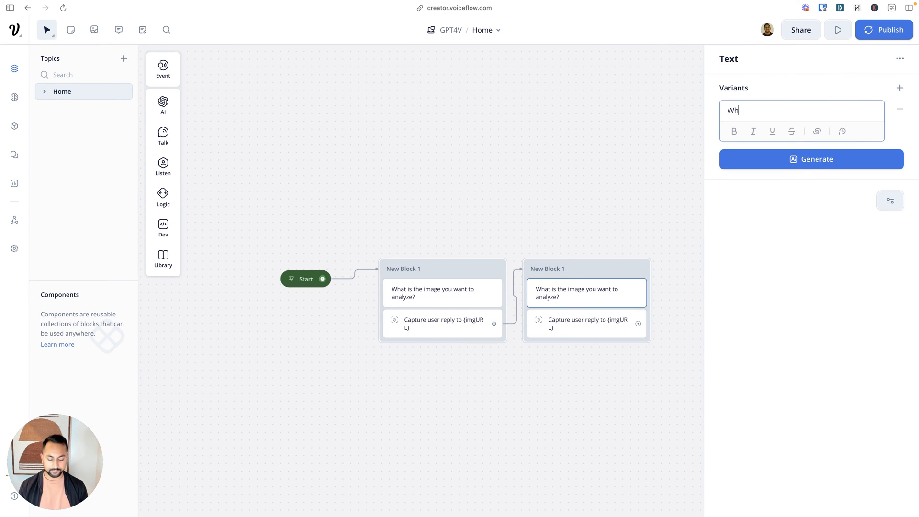
Make the duplicated block ask 'What is your question?' and capture into a new question variable
type("What is your question?")
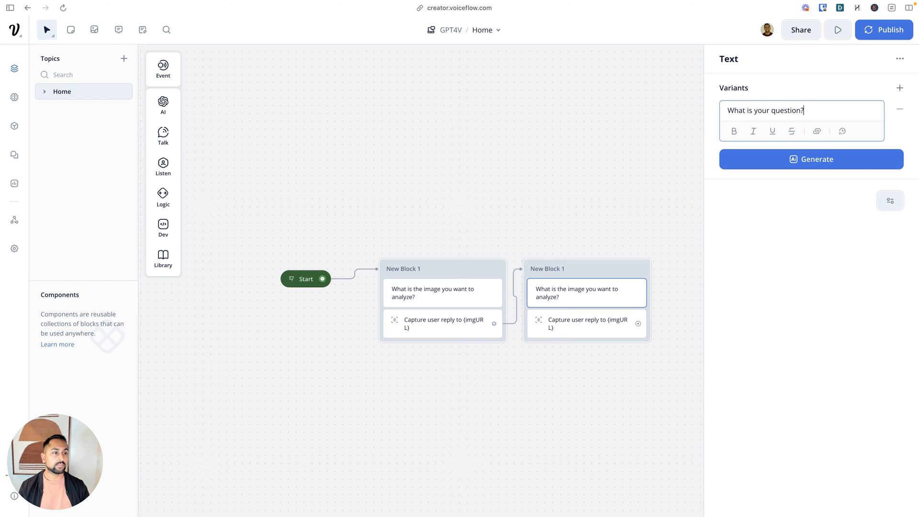
left_click(585, 316)
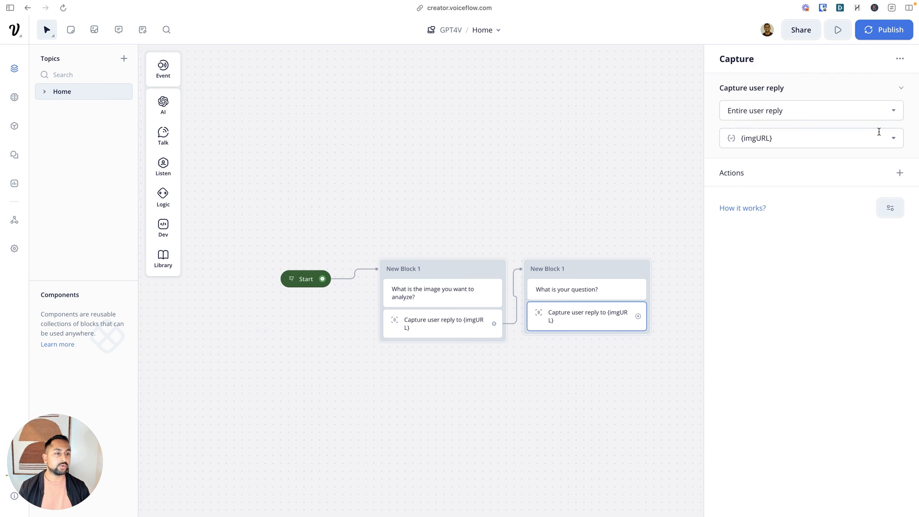
left_click(810, 138)
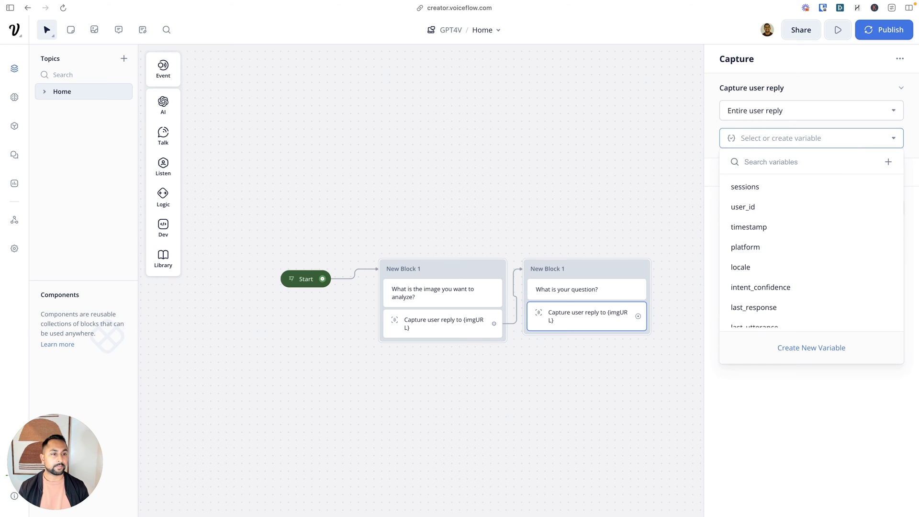
left_click(810, 347)
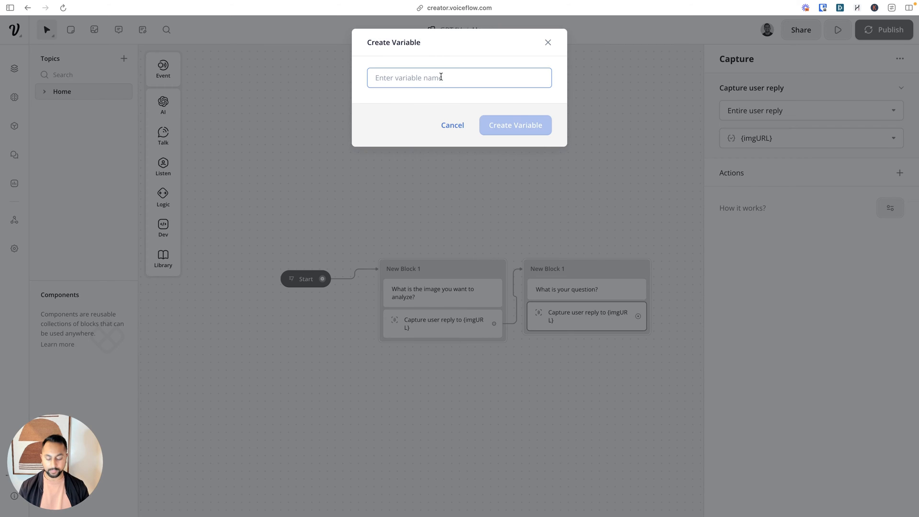
type("question]")
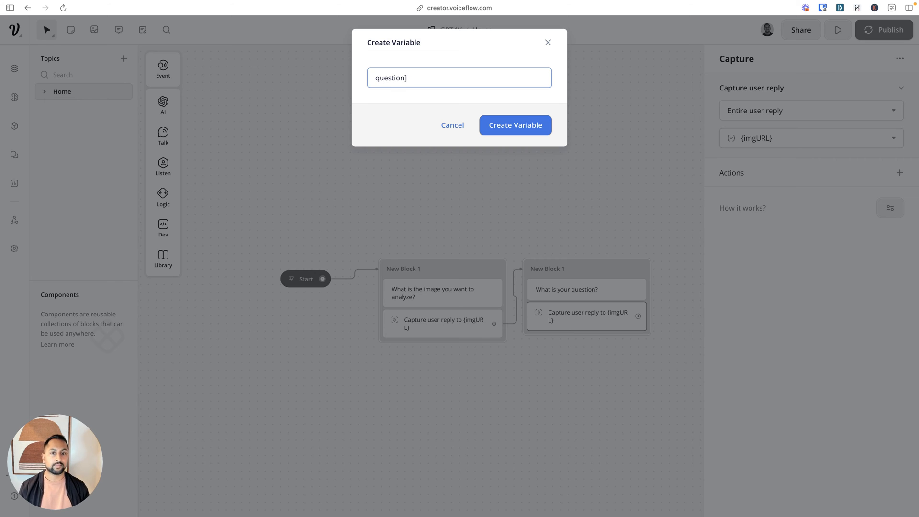
left_click(515, 124)
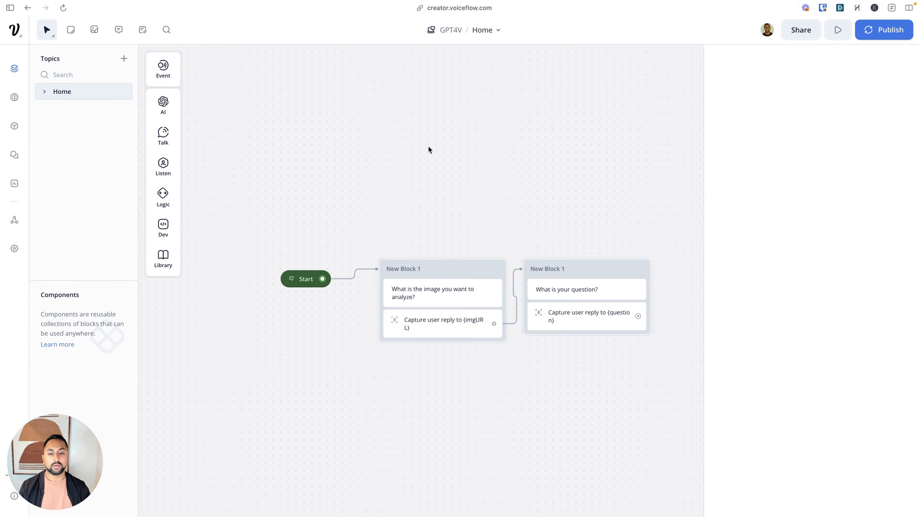
Rename the two blocks 'Capture Image' and 'Capture Question'
double_click(402, 268)
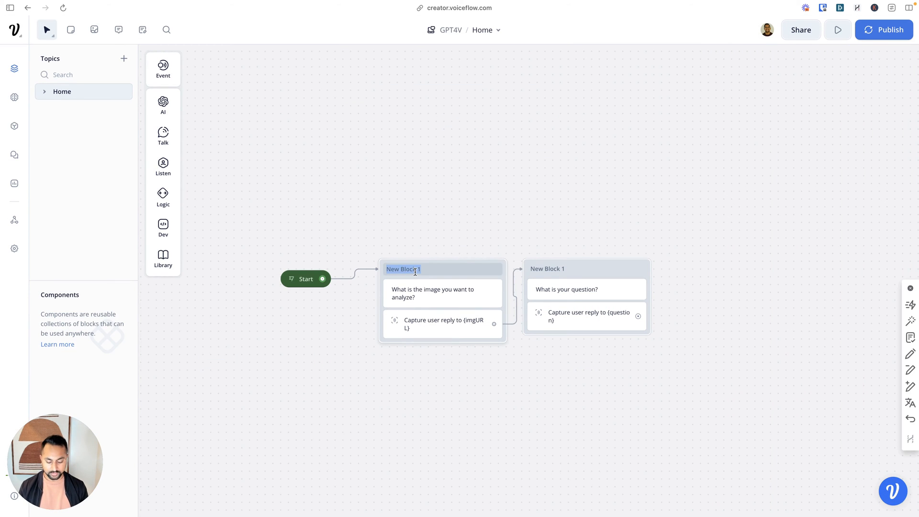
type("Capture Image")
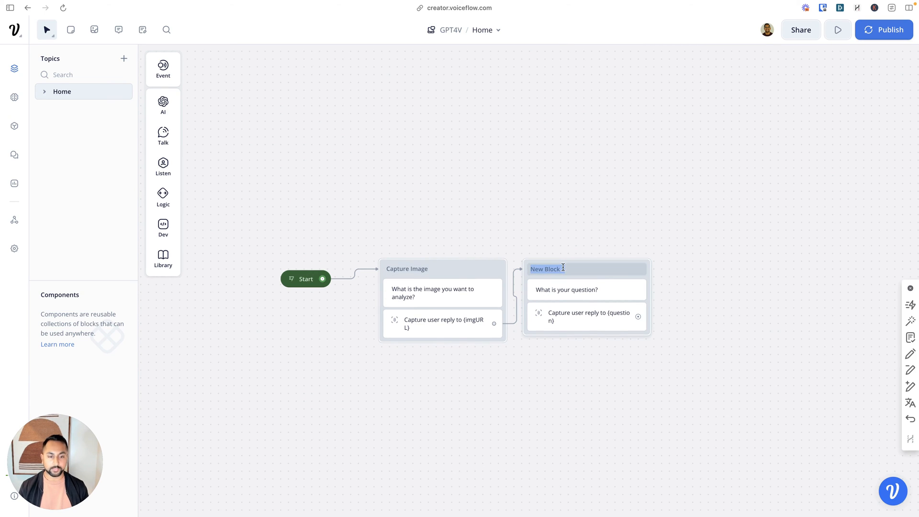
type("Capture Question")
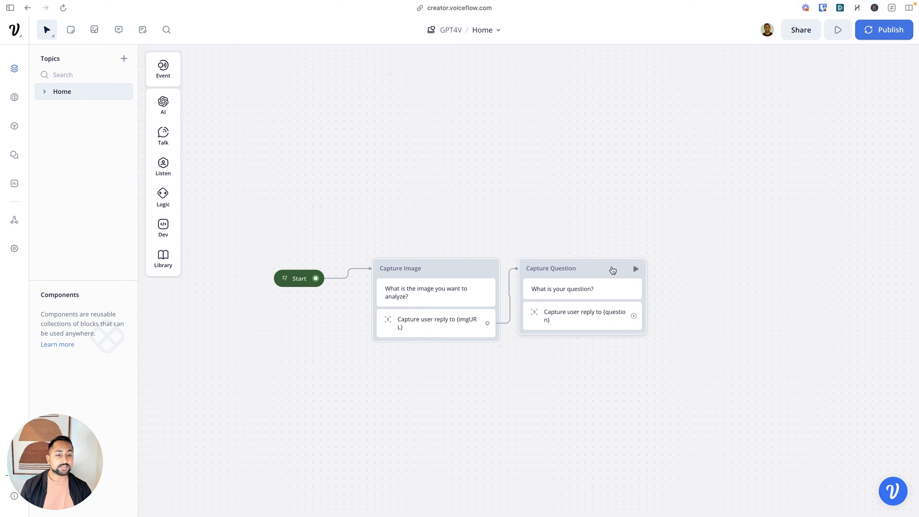
Add an API step from Dev after Capture Question, with OpenAI Vision docs alongside
left_click(163, 228)
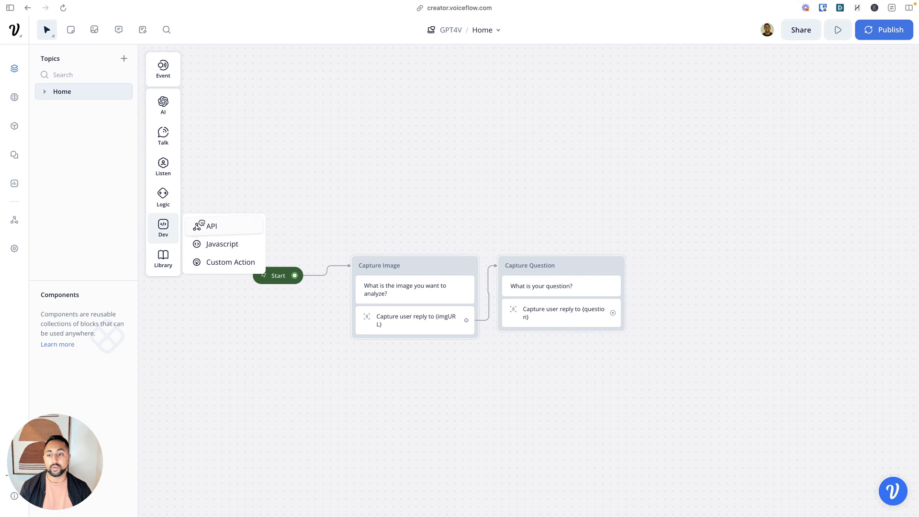
left_click(211, 226)
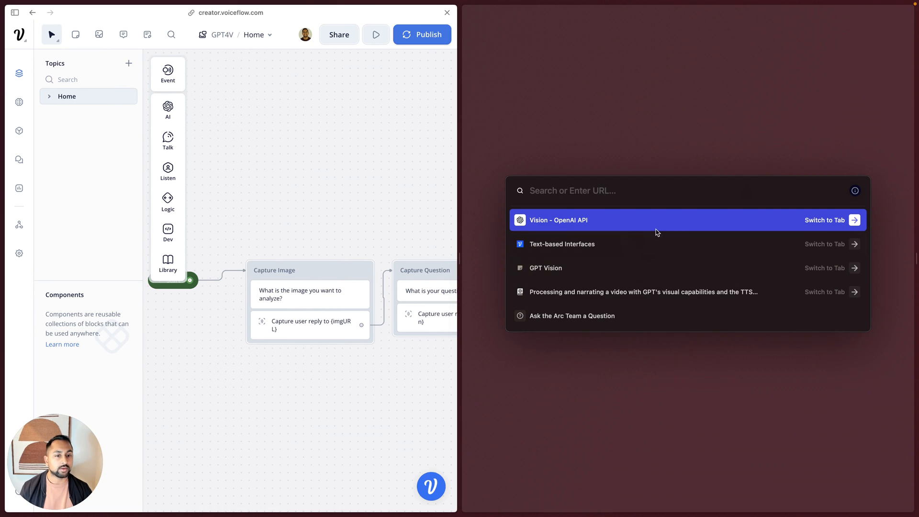
left_click(824, 220)
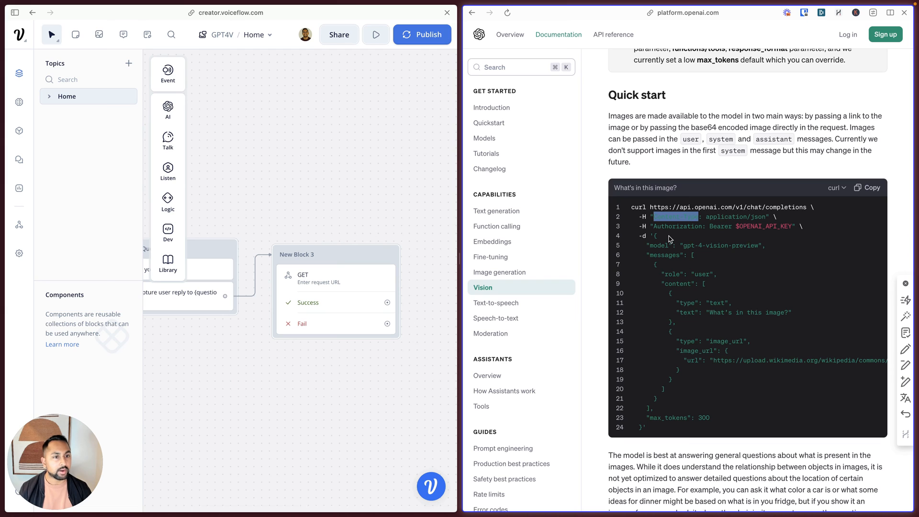
scroll("down", 3)
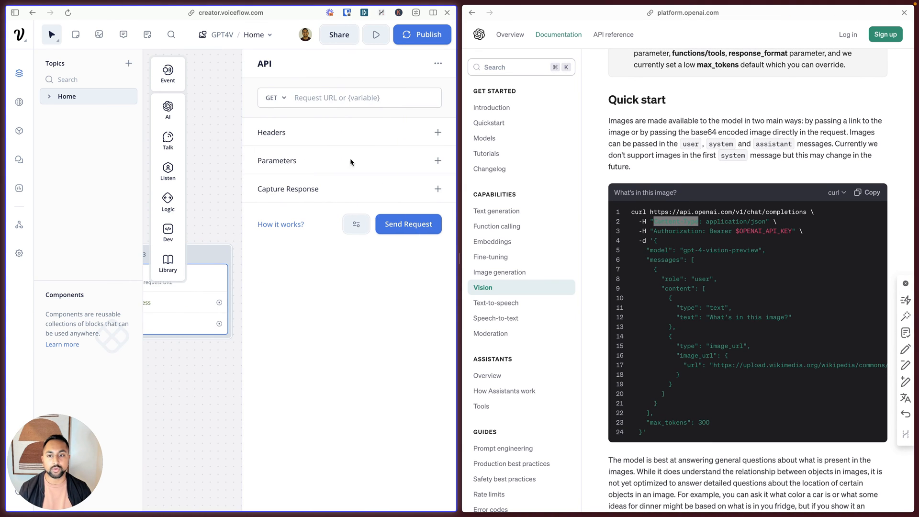
Point the request at the OpenAI chat completions URL with a Content-Type: application/json header
left_click(274, 97)
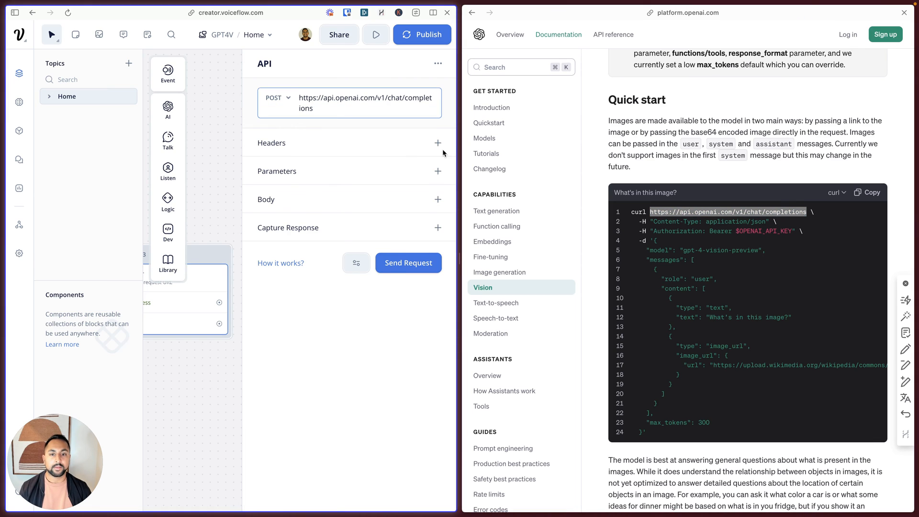
left_click(438, 143)
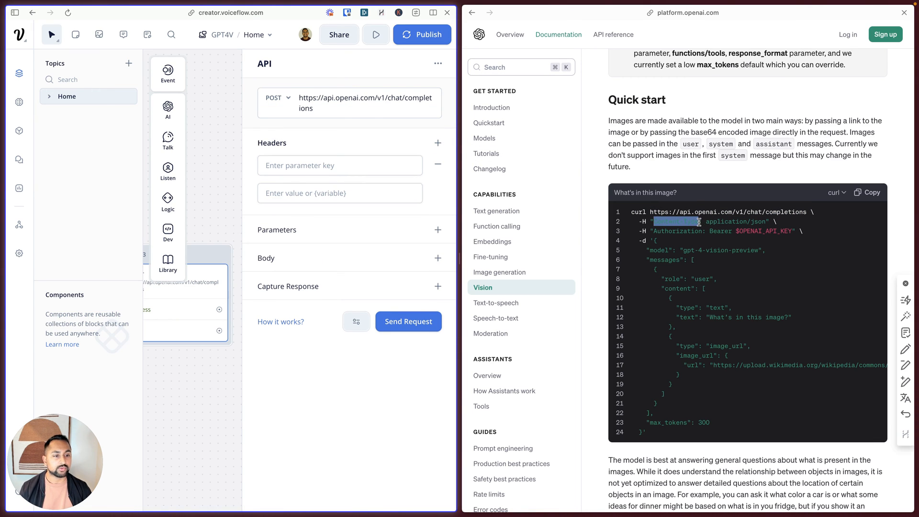
type("Content-Type")
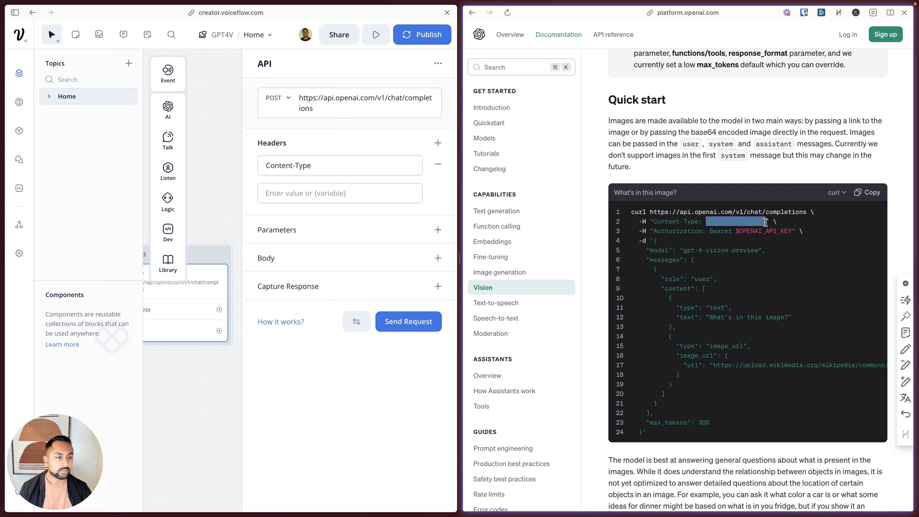
type("application/json")
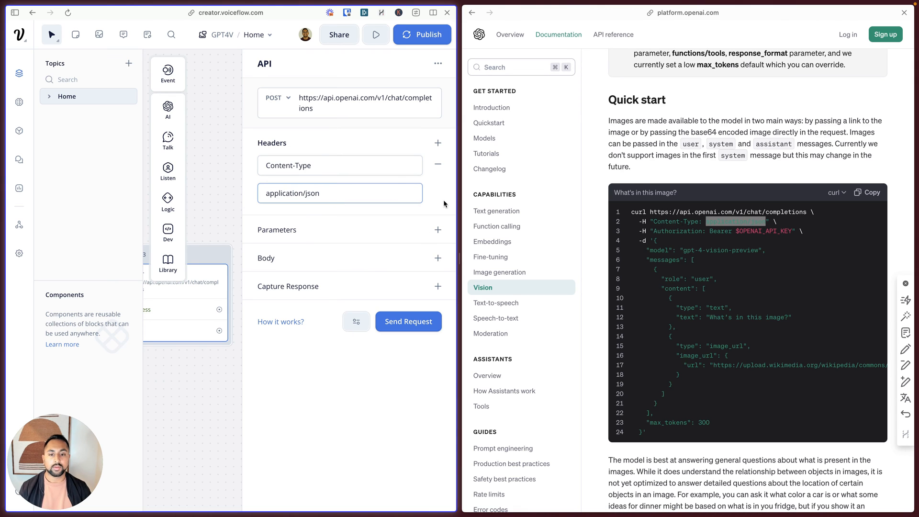
Add an Authorization header with value Bearer {openAIAPIKey}
left_click(438, 142)
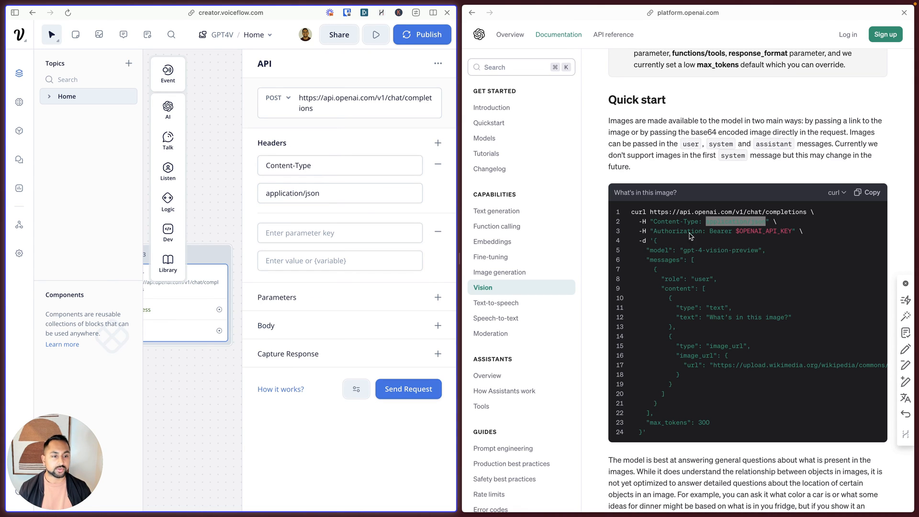
type("Authorization")
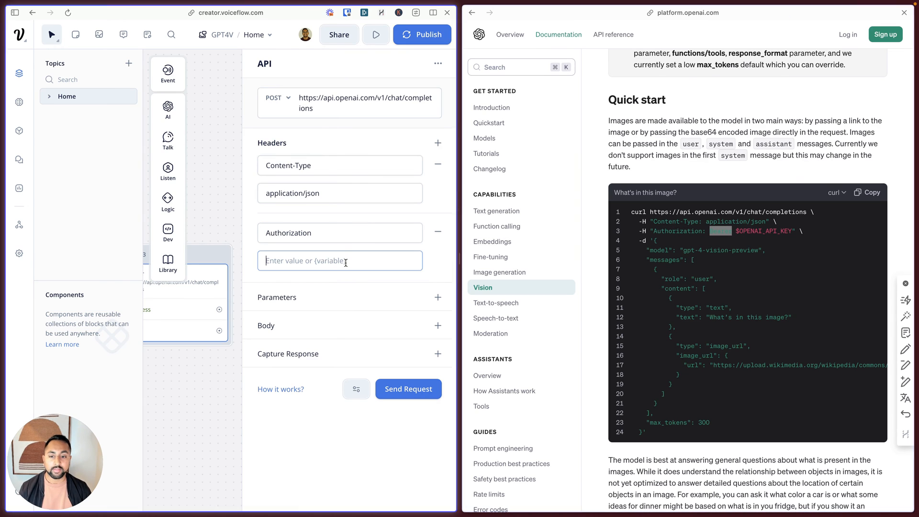
type("Bearer")
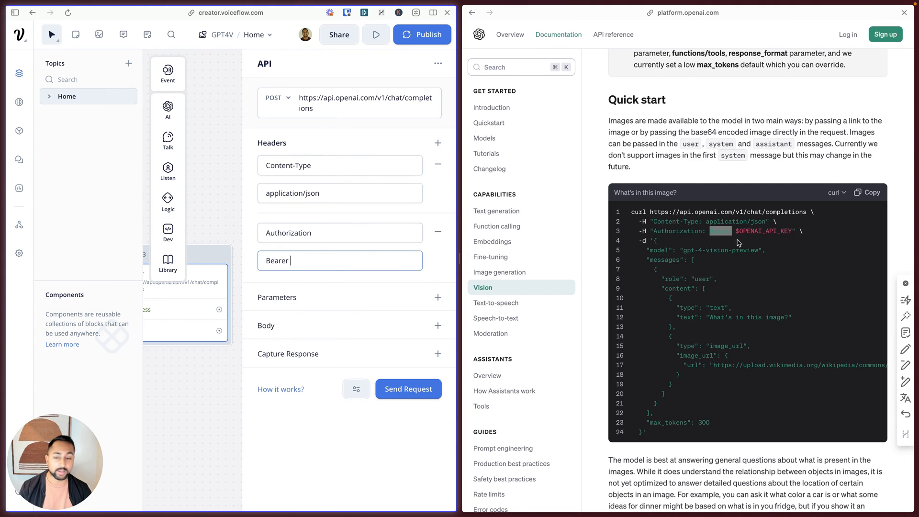
mouse_move(322, 266)
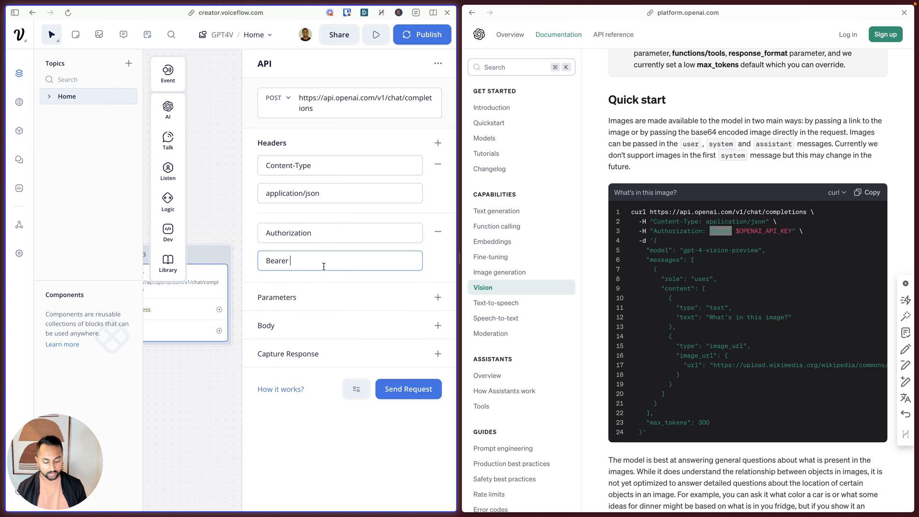
type("{open")
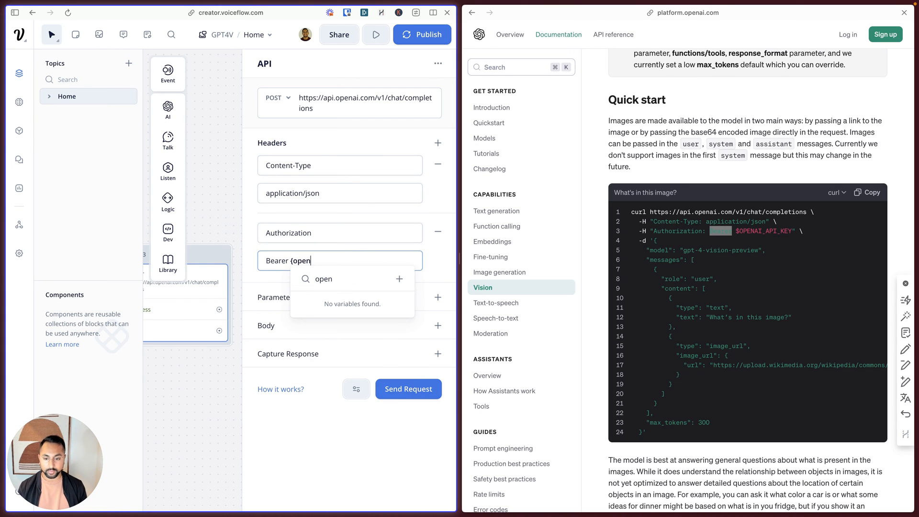
type("AIAPIKeu")
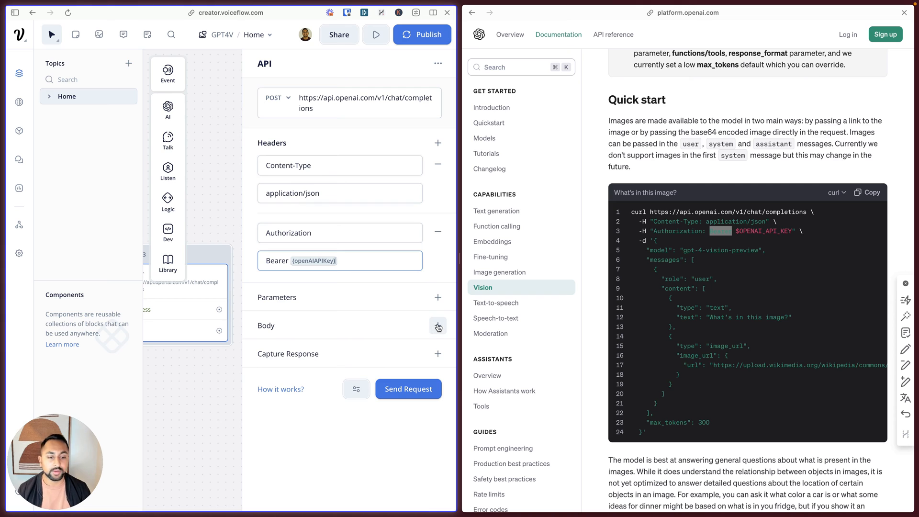
Give the request a raw JSON body from the docs sample, with {question} as text and {imgURL} as image
left_click(438, 326)
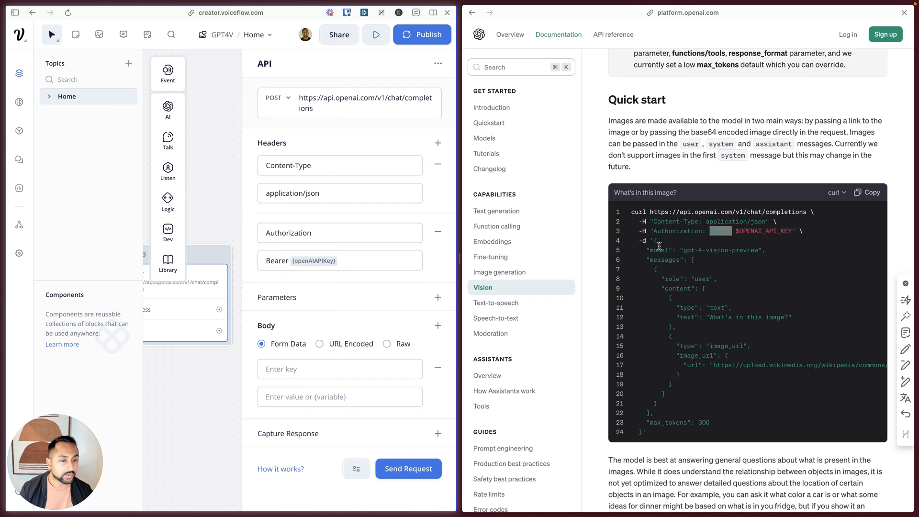
left_click_drag(652, 240, 644, 432)
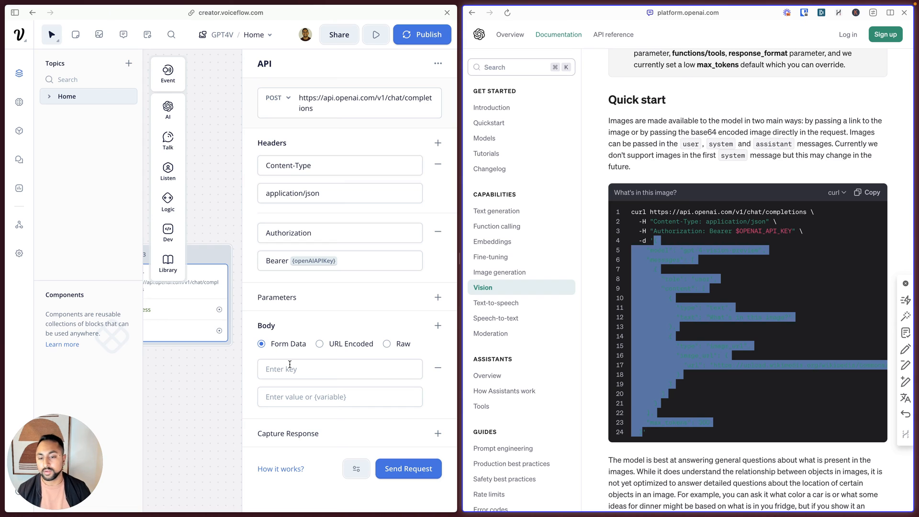
left_click(385, 296)
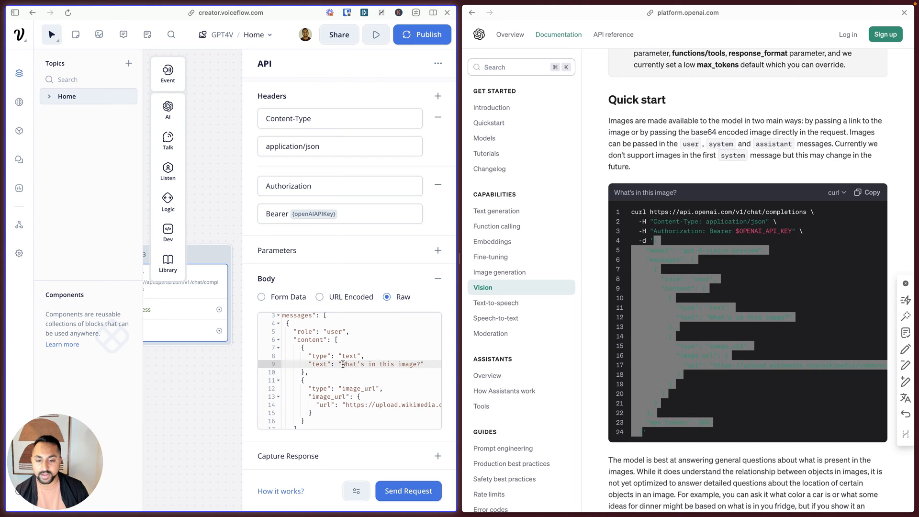
double_click(363, 363)
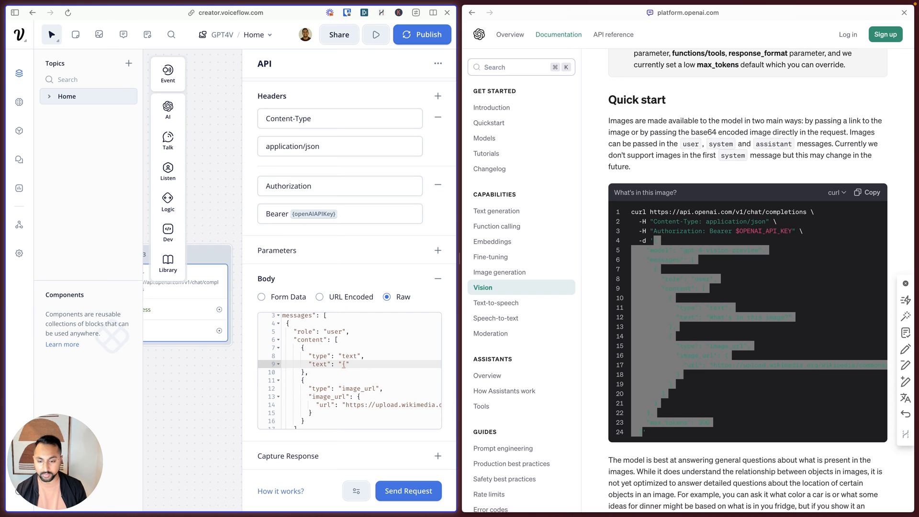
type("{question")
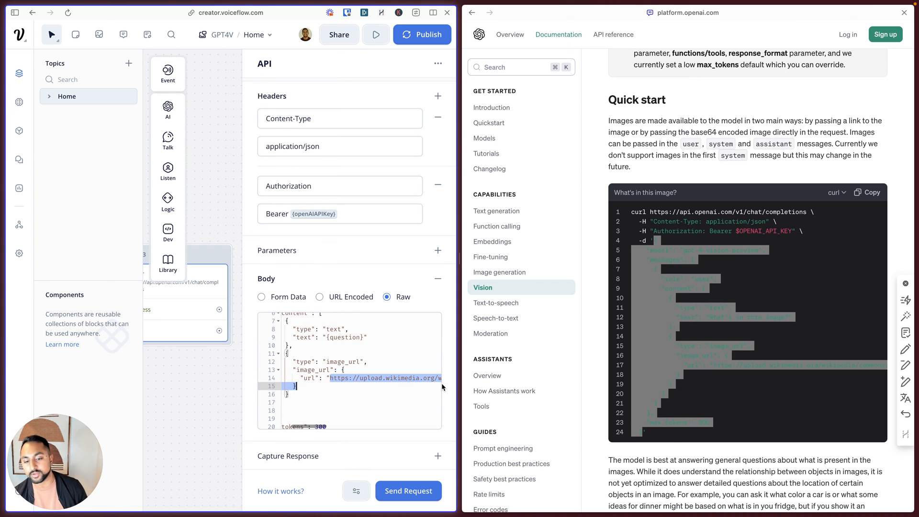
type("{im\"")
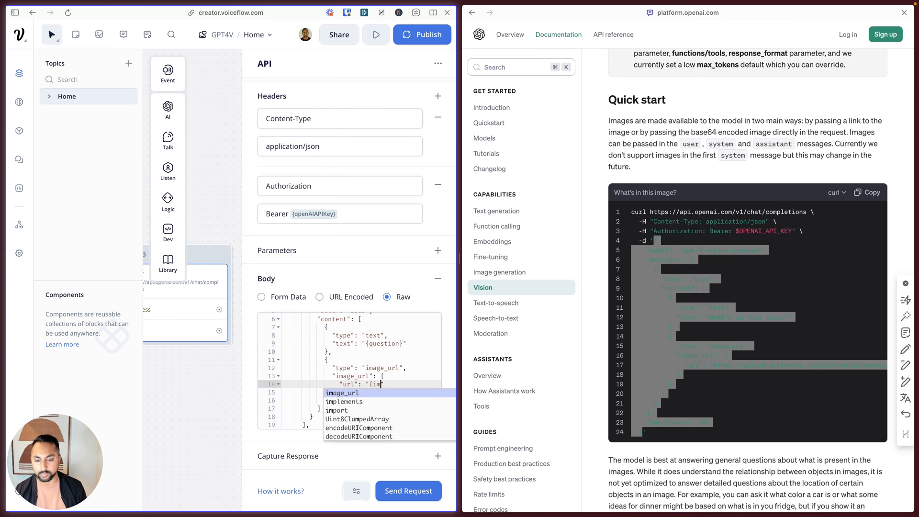
type("gURL")
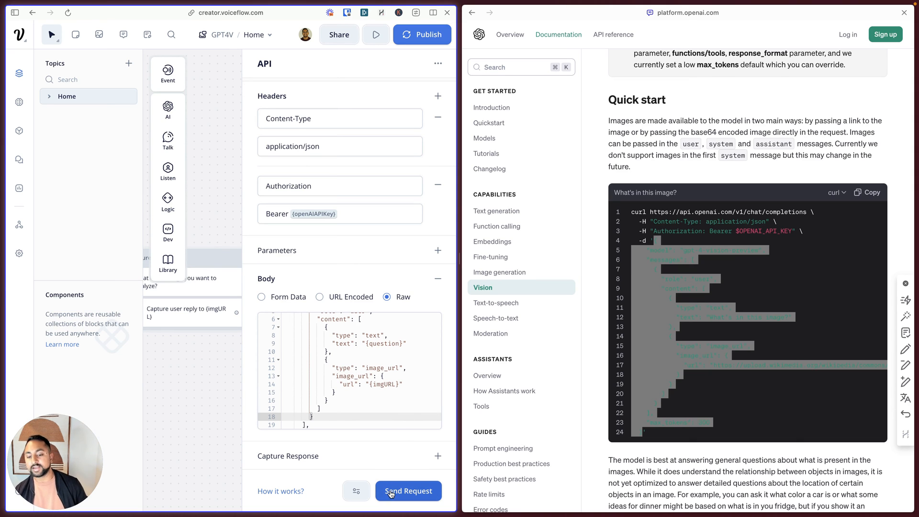
Send a test request, bringing up the Set Variables prompt for openAIAPIKey, question and imgURL
left_click(407, 490)
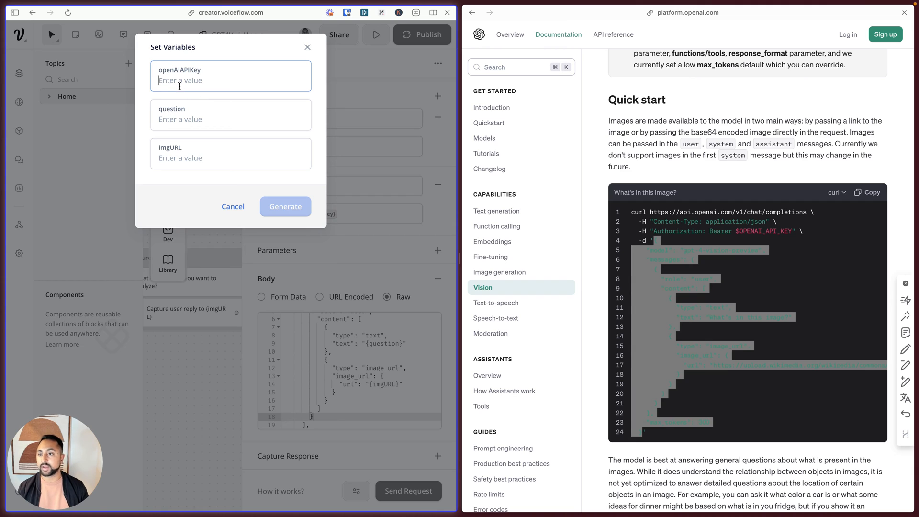
left_click(230, 153)
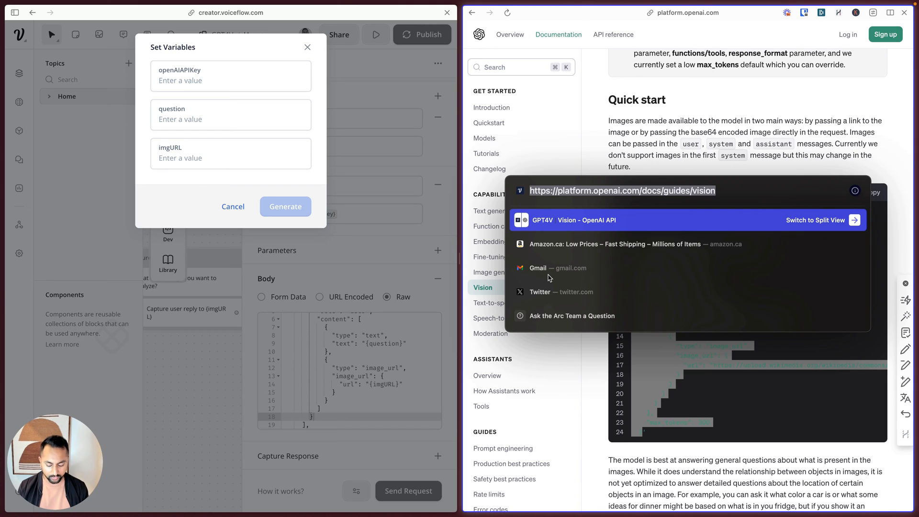
Find a cat-playing-piano image on Google Images and copy its address
type("cat playing piano")
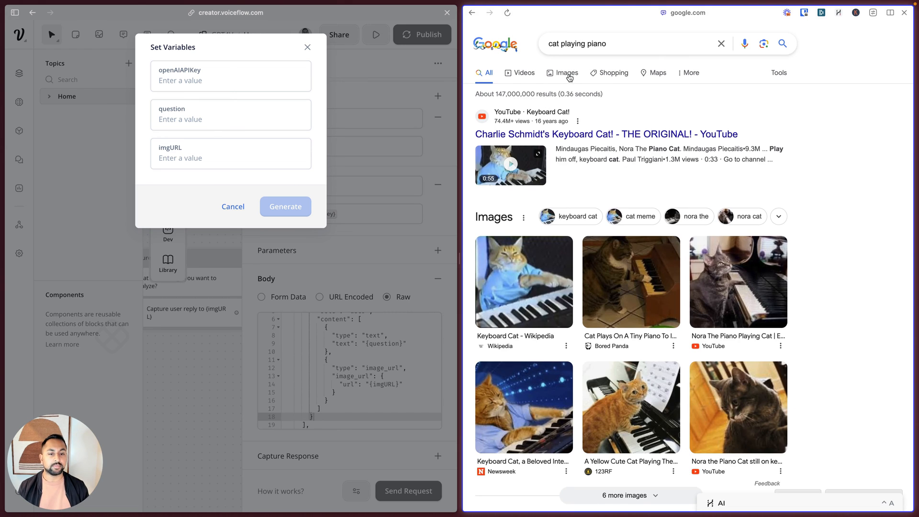
left_click(566, 72)
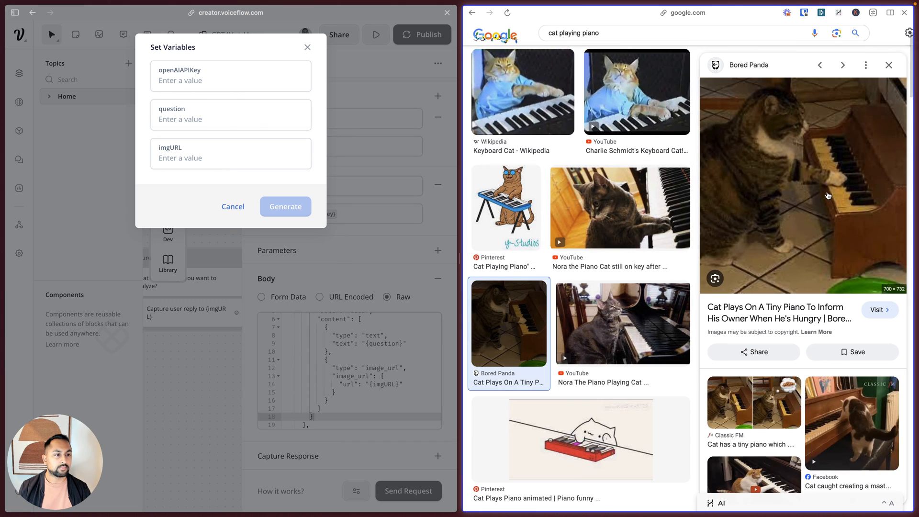
right_click(803, 193)
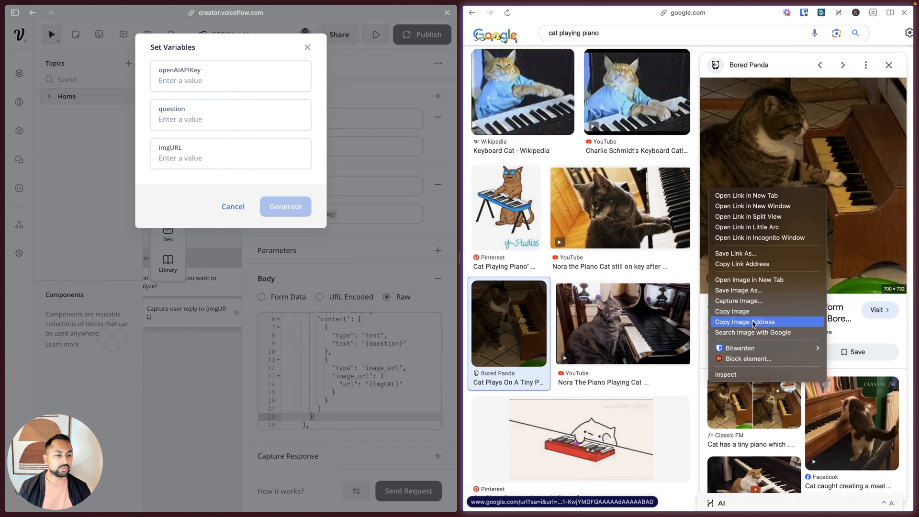
left_click(746, 322)
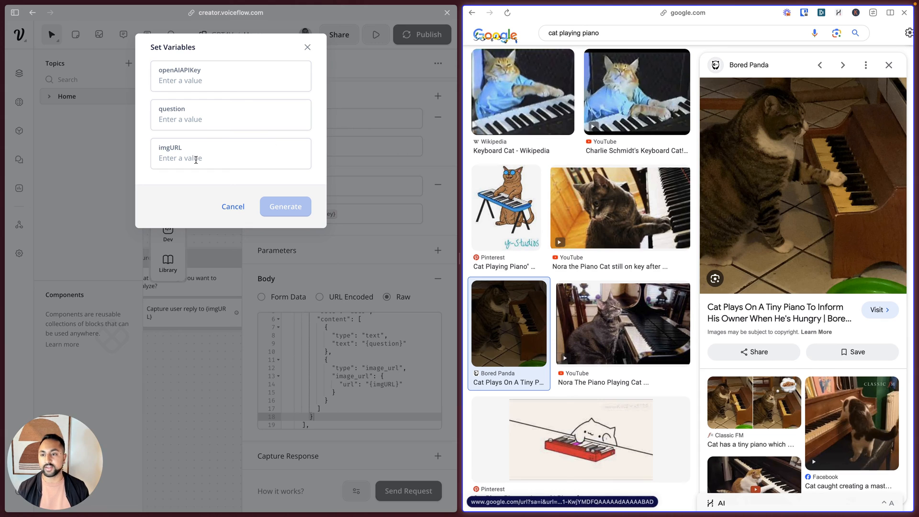
Fill imgURL with the Bored Panda cat image and ask what is happening, then run the test
type("gry-cat-plays-piano-5f33f3ea2af4e__700.jpg")
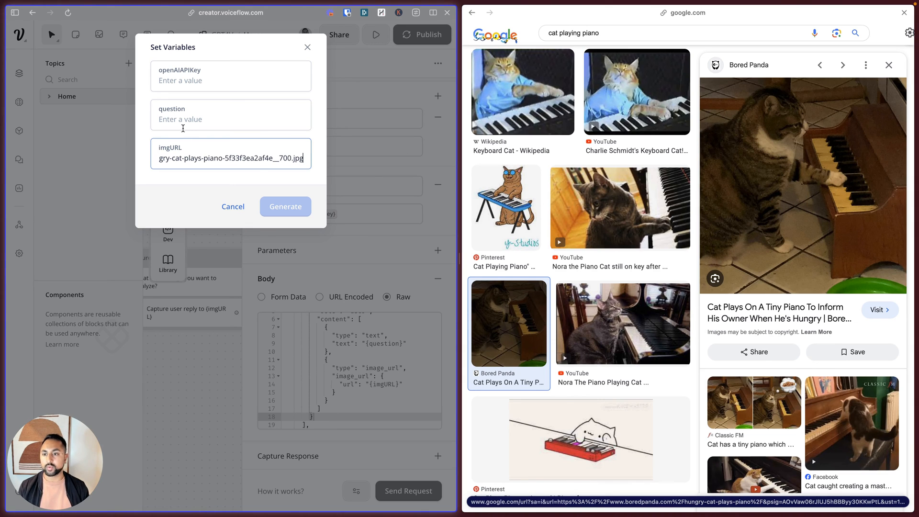
type("what is happening in this pictu")
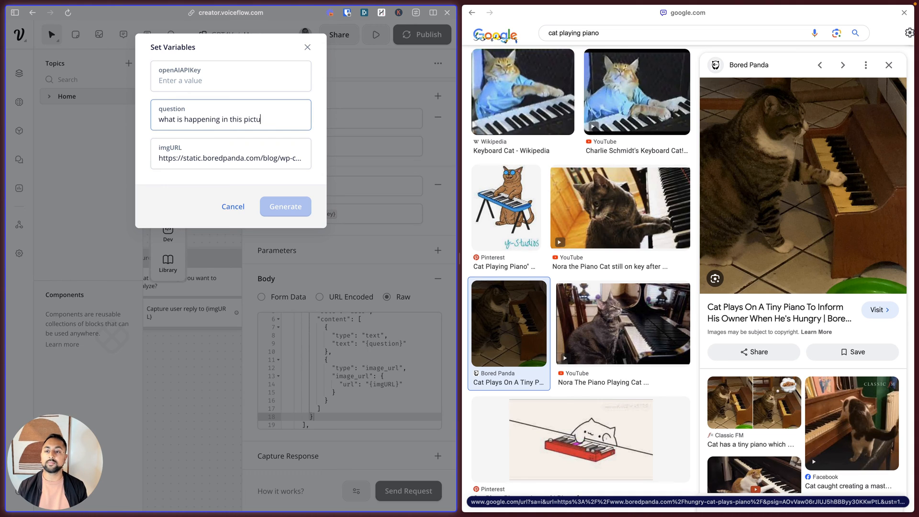
left_click(231, 76)
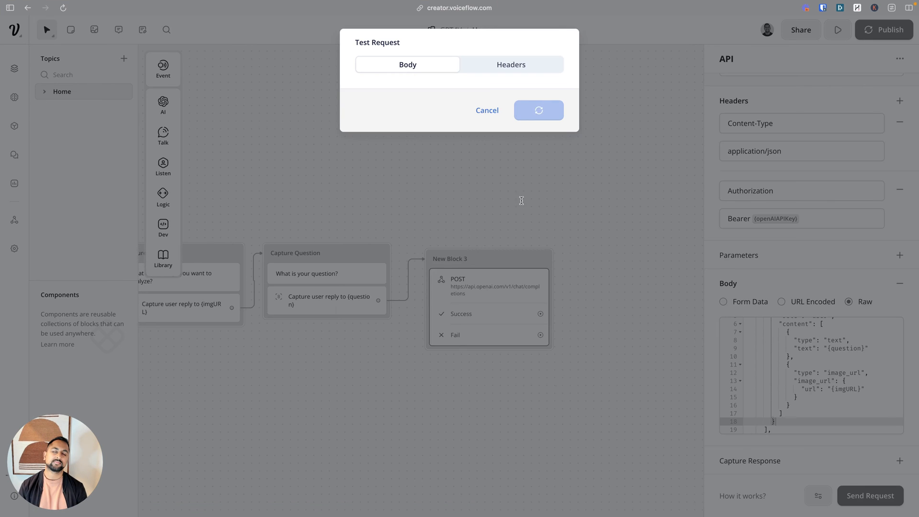
Review the 200 OK reply describing the cat at the piano, noting the choices message content
left_click(536, 110)
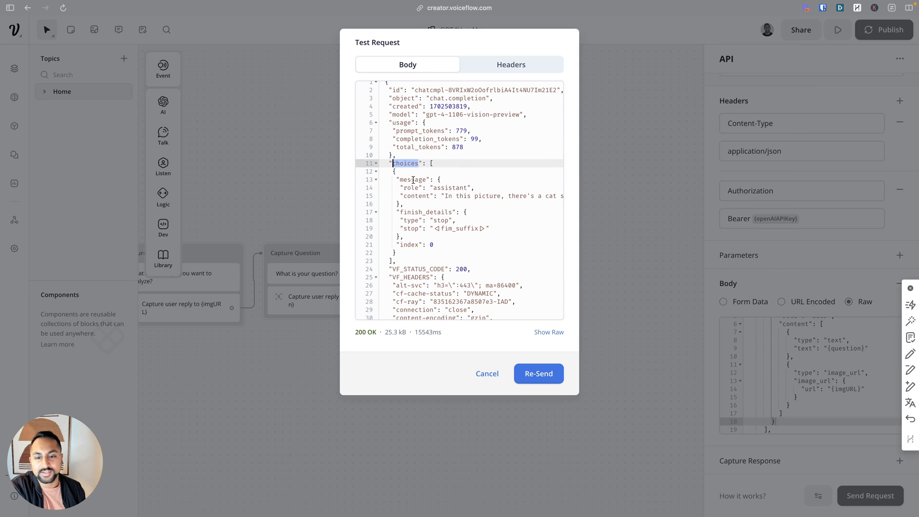
double_click(408, 179)
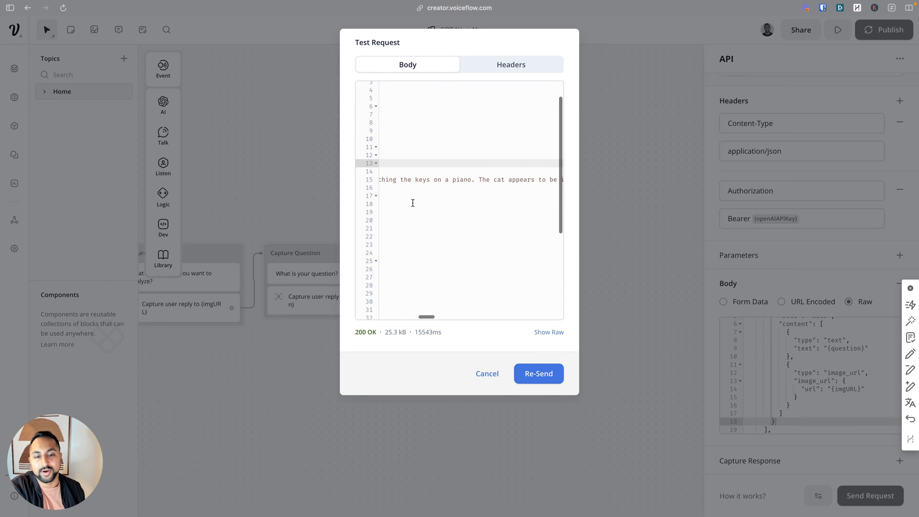
scroll("right", 3)
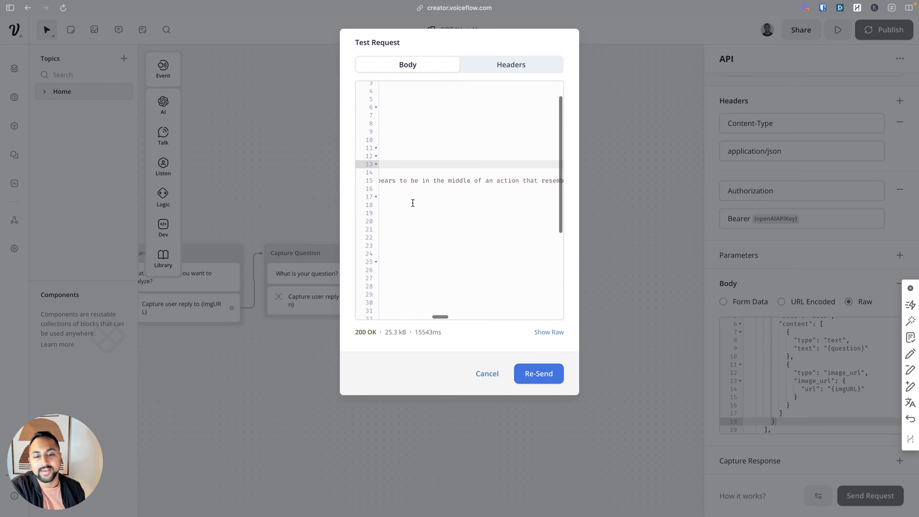
scroll("down", 3)
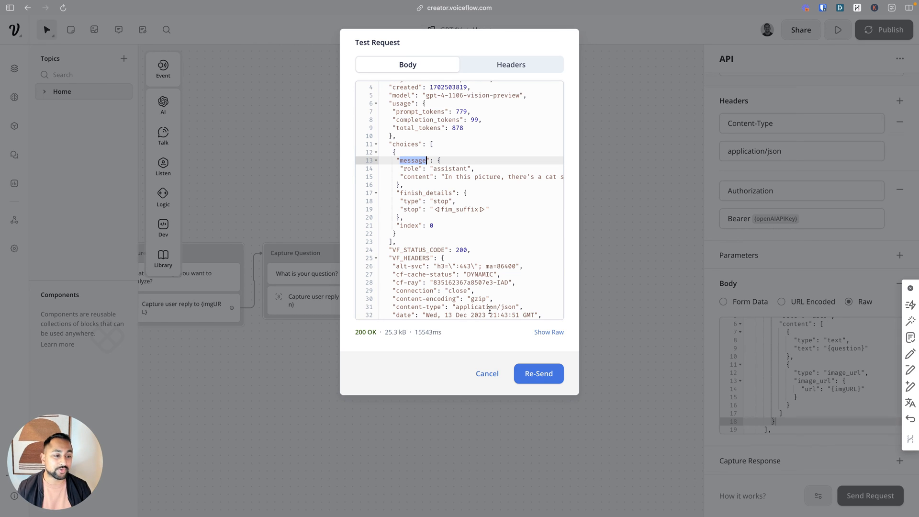
mouse_move(419, 176)
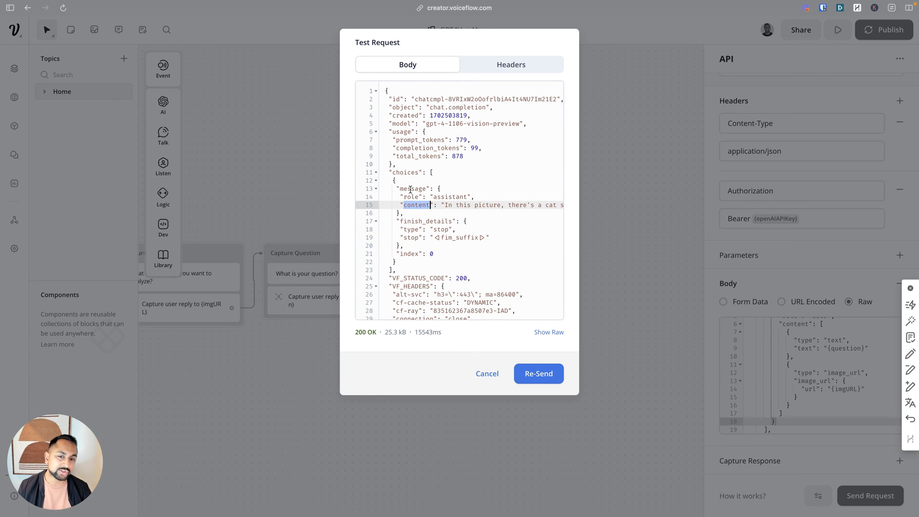
mouse_move(643, 380)
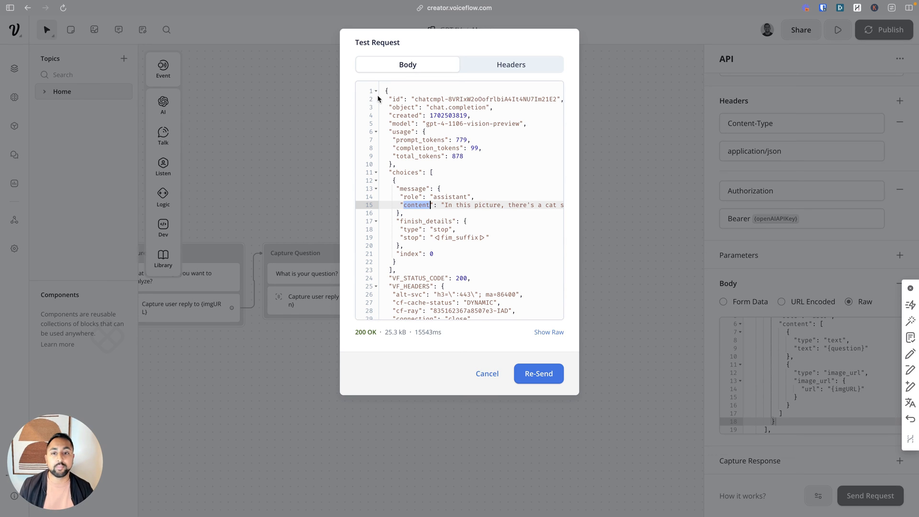
scroll("down", 3)
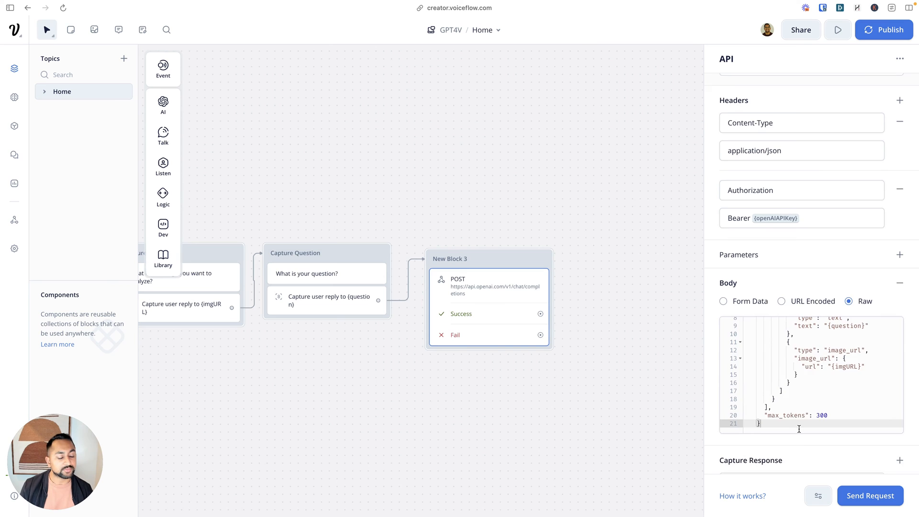
Capture response.choices[0].message.content into a new visionResponse variable
scroll("down", 3)
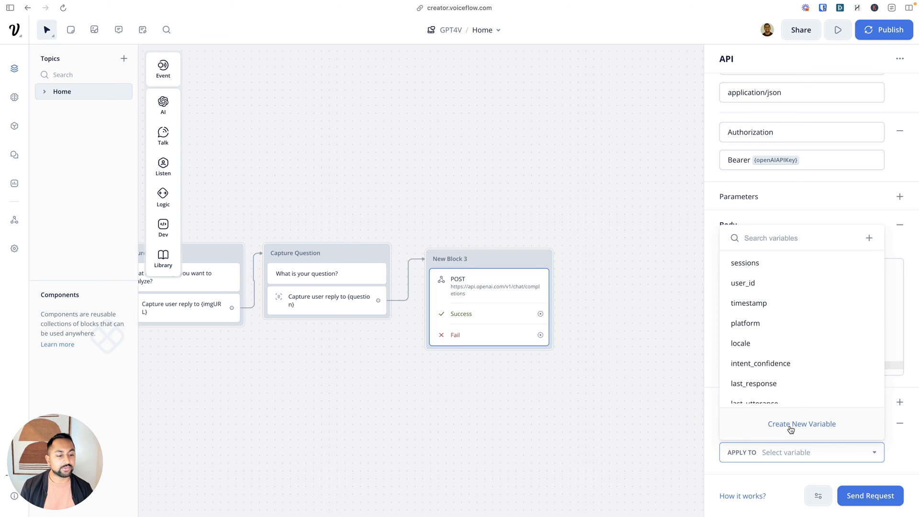
left_click(801, 423)
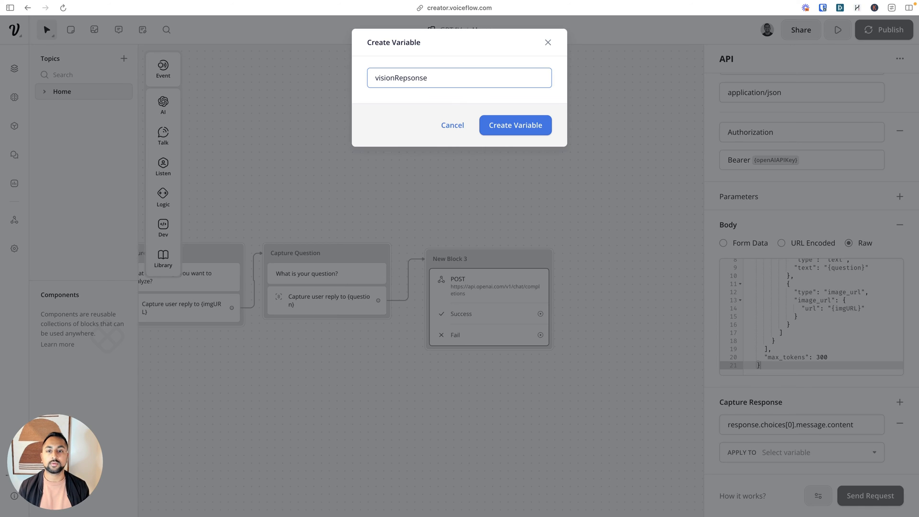
type("visionResponse")
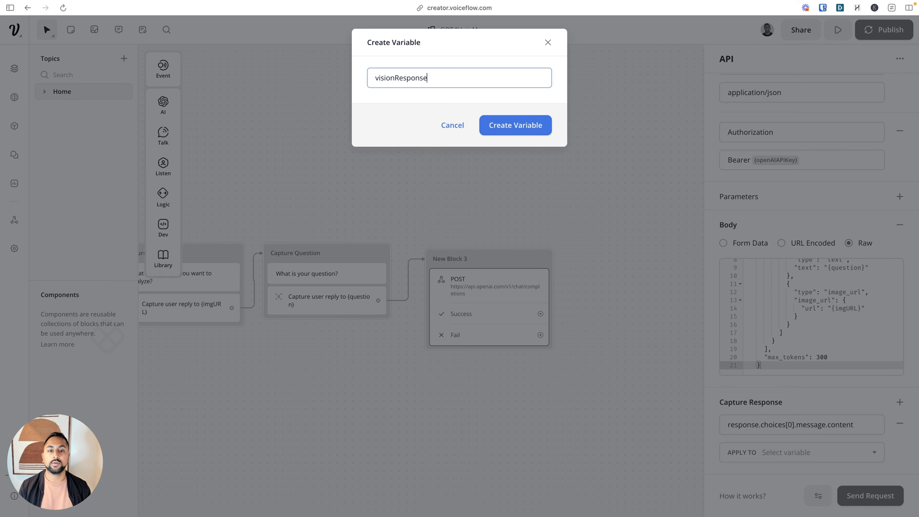
left_click(515, 125)
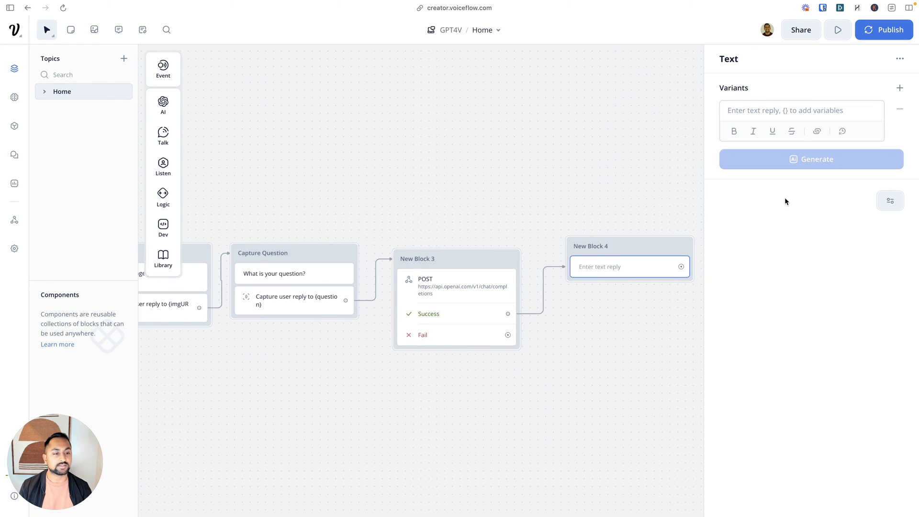
Have the Success-path text reply output {visionResponse}
type("{vis")
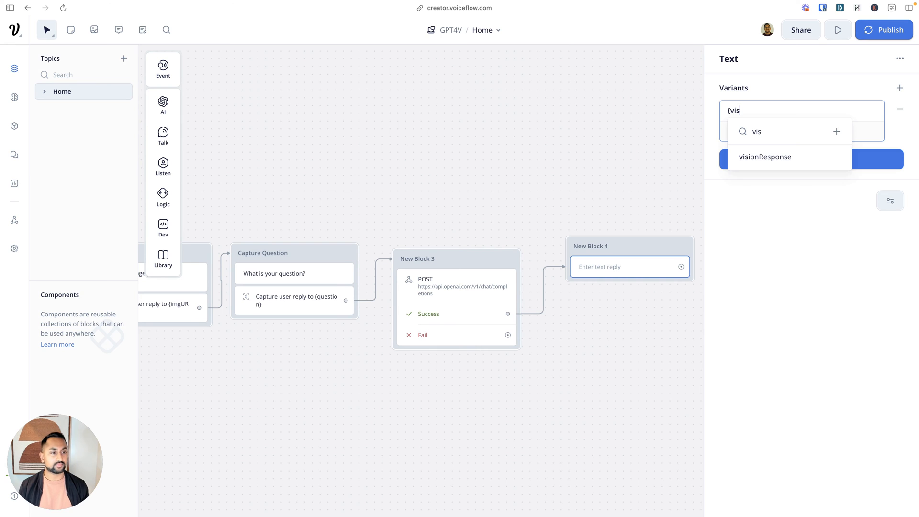
left_click(764, 156)
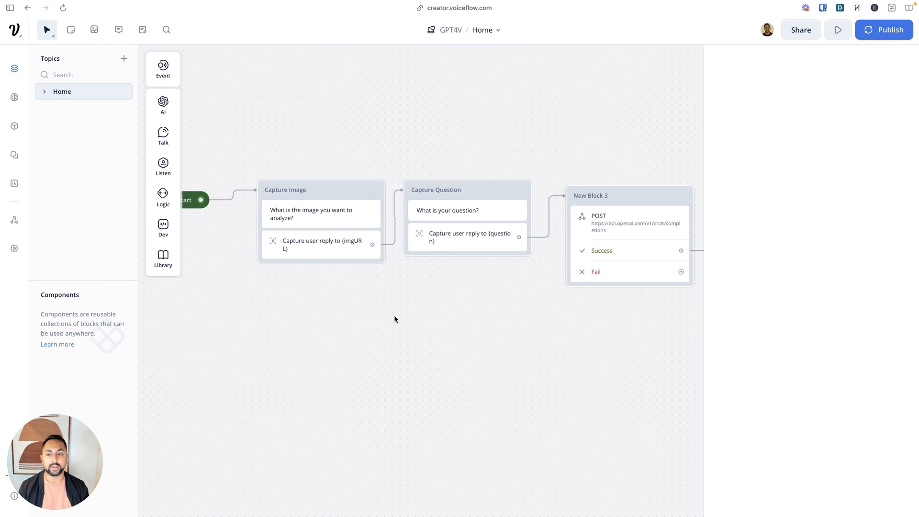
left_click(162, 196)
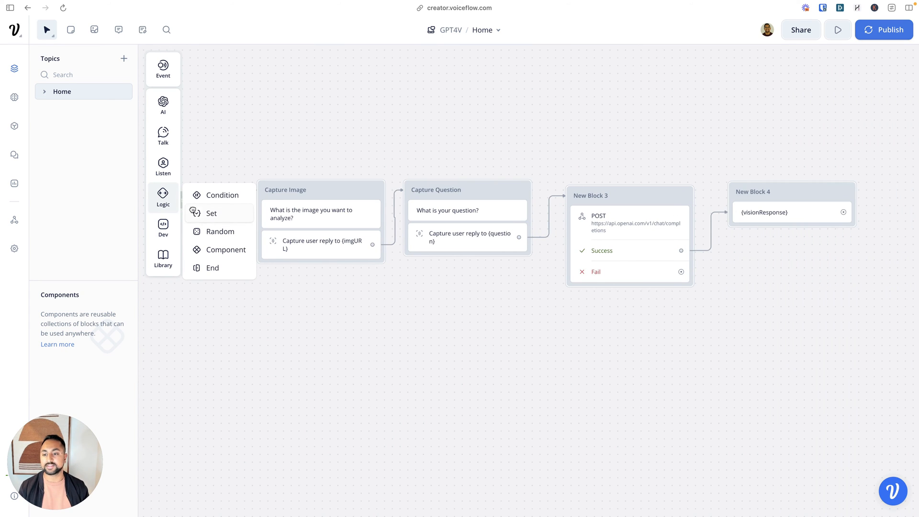
Add an 'API Key' set step in Capture Image assigning openAIAPIKey the key value, then start Run
left_click(212, 212)
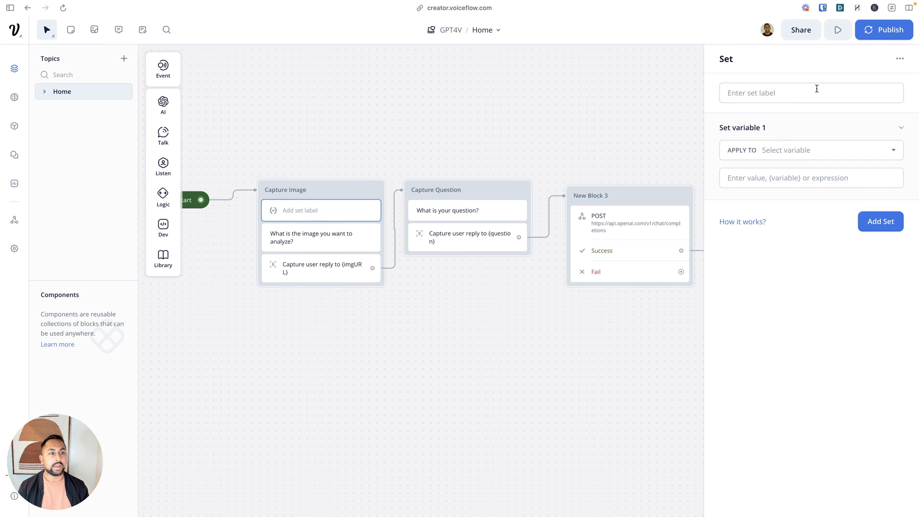
type("API Key")
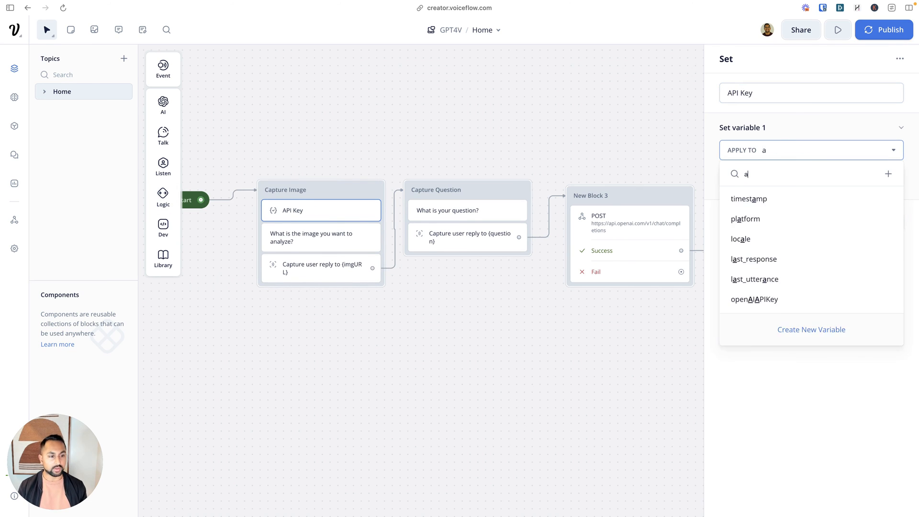
type("op")
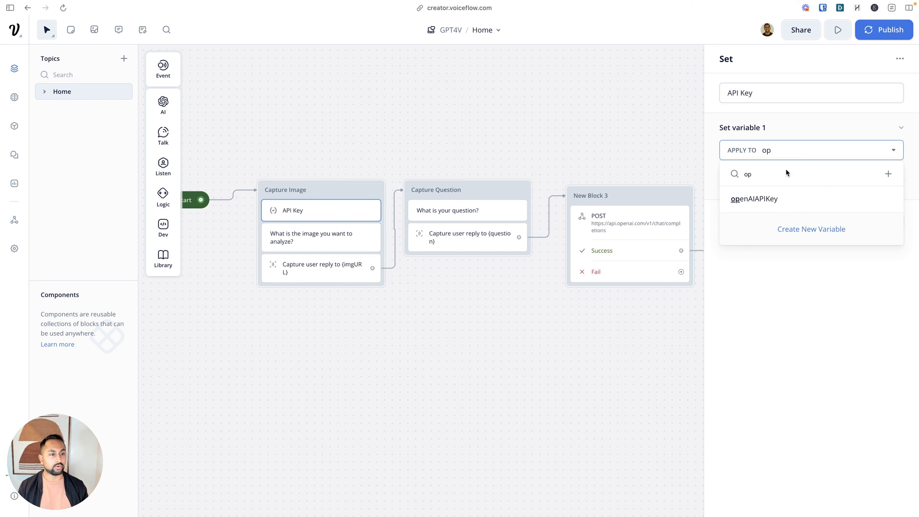
left_click(754, 199)
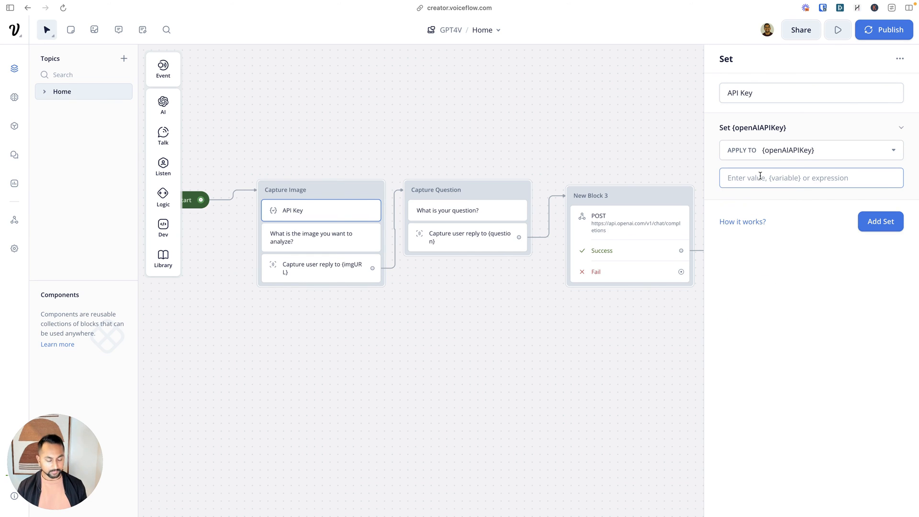
type("'")
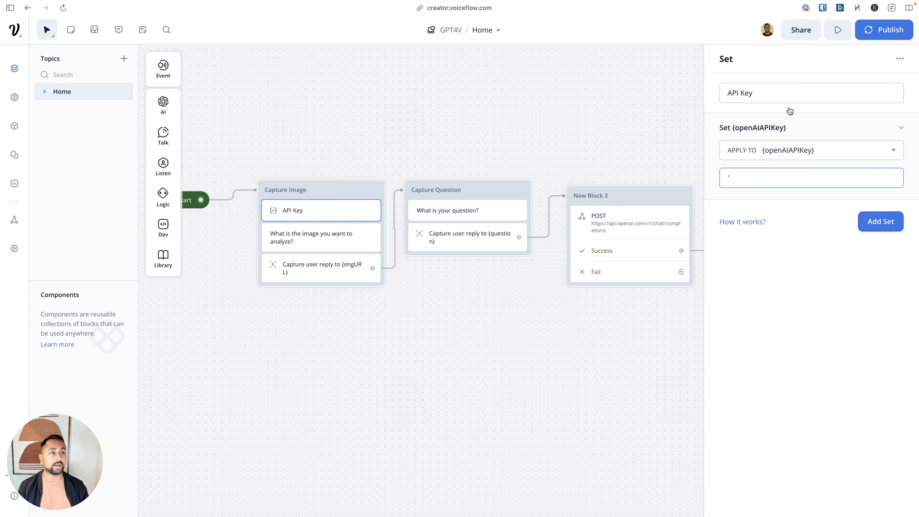
left_click(811, 178)
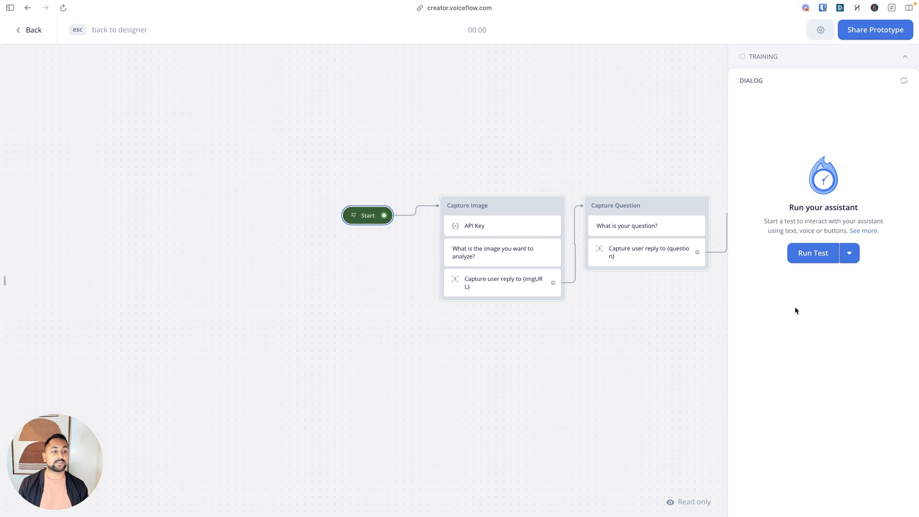
Test the assistant with the Bored Panda cat image URL and 'What is happening in this picture?'
left_click(813, 253)
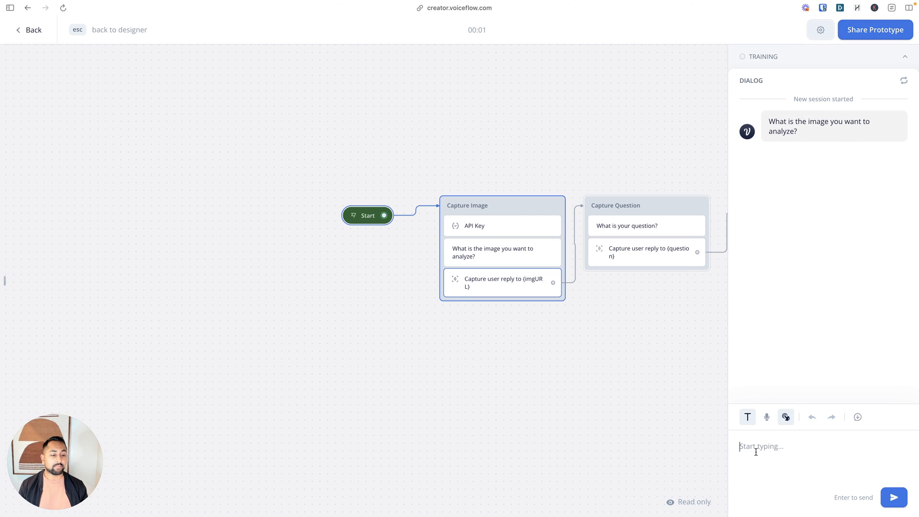
type("Https://static.boredpanda.com/blog/wp-content/uploads/2020/08/hungry-cat-plays-piano-5f33f3ea2af4e__700.jpg")
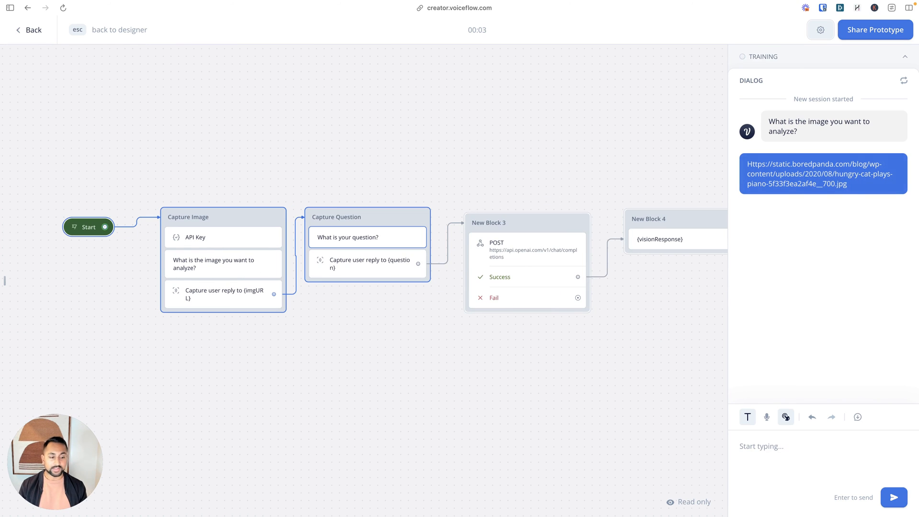
type("what is")
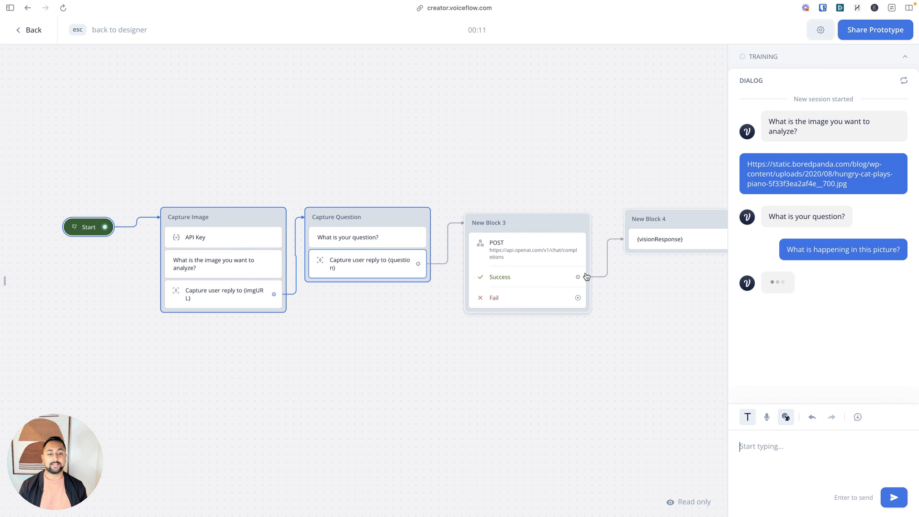
mouse_move(863, 150)
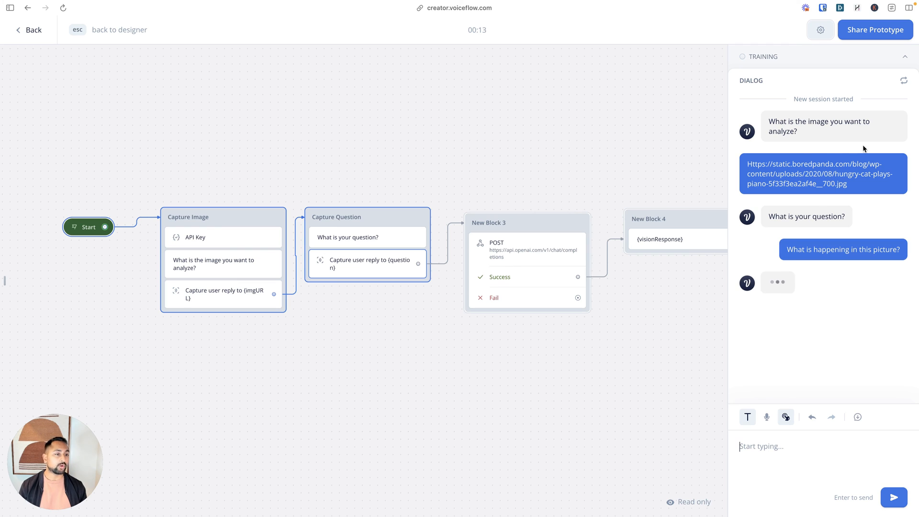
mouse_move(581, 325)
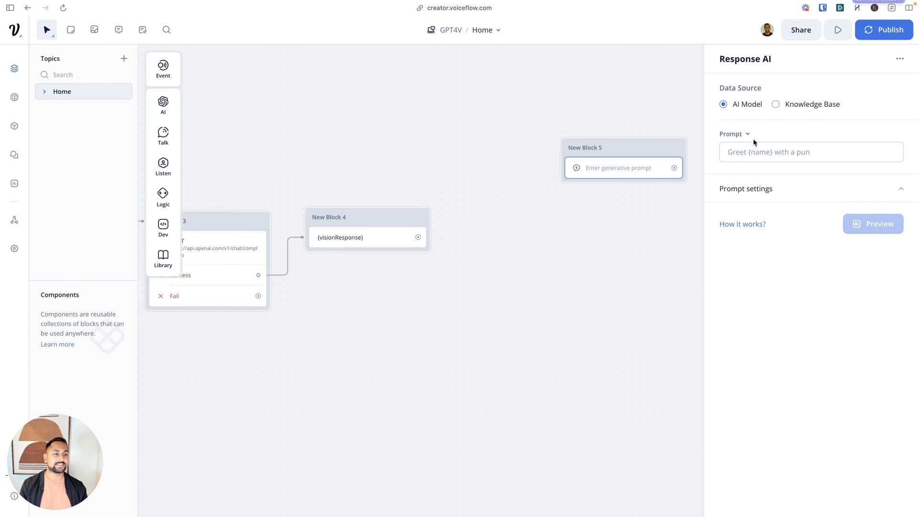
Keep GPT-3.5 Turbo on the Response AI step and switch its prompt to Respond using memory
left_click(811, 211)
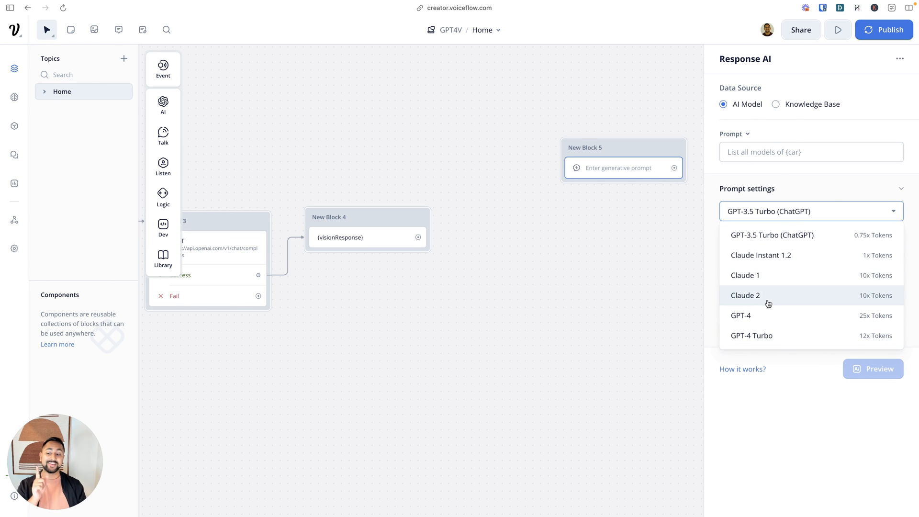
mouse_move(740, 315)
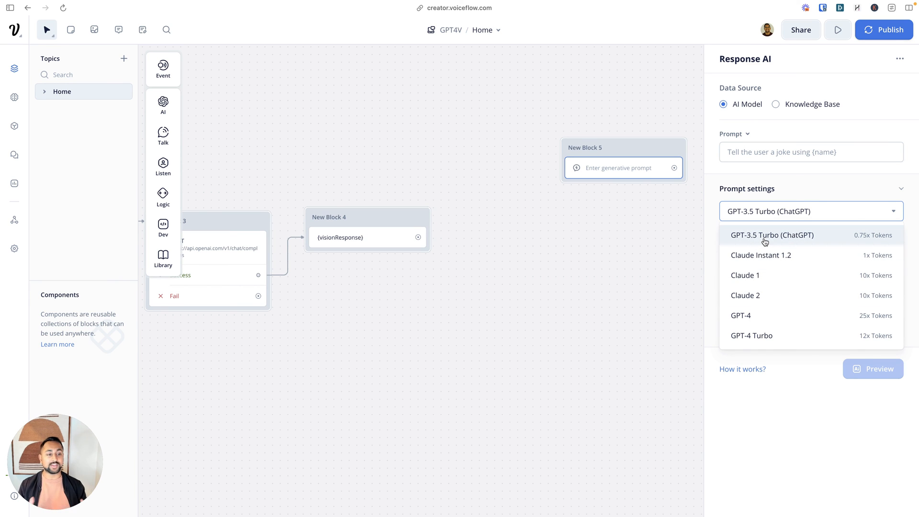
left_click(731, 134)
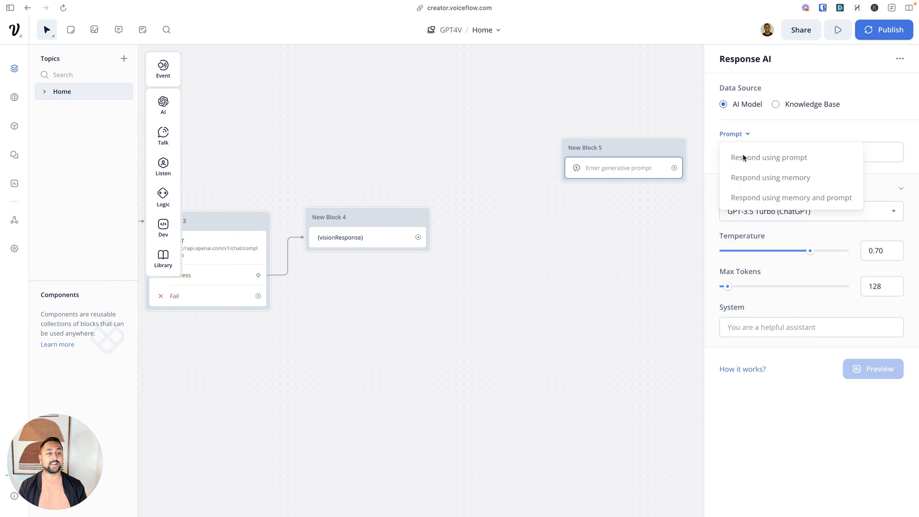
left_click(769, 178)
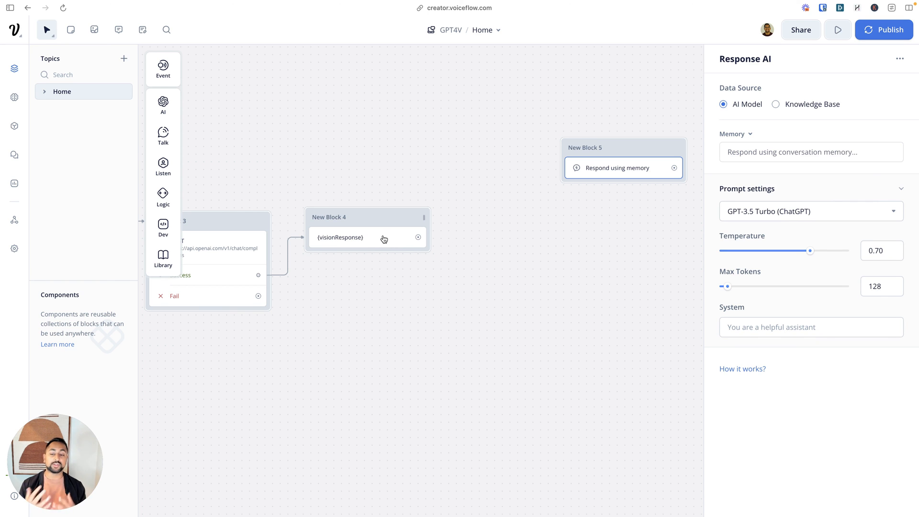
Try system prompts (spanish tutor, travel agent, helpful assistant) and move New Block 5 beside New Block 4
type("You are a spanish tutor")
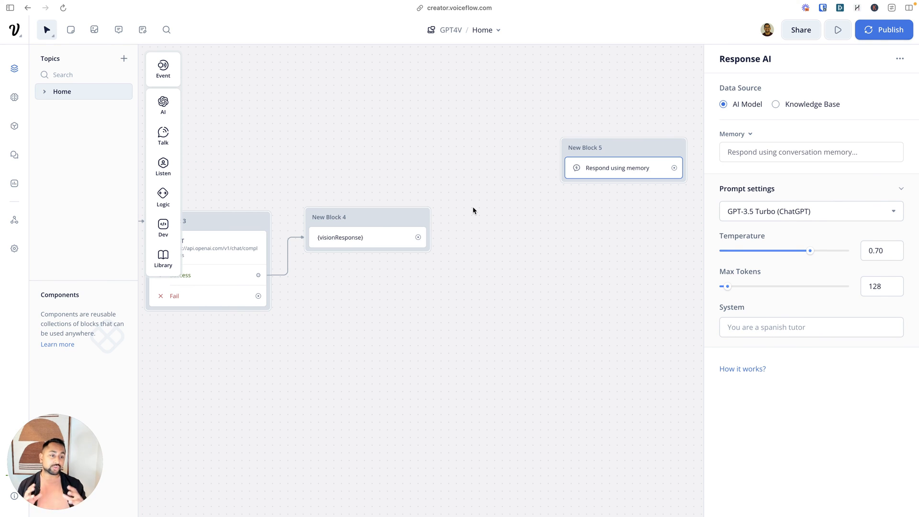
type("You are a travel agent")
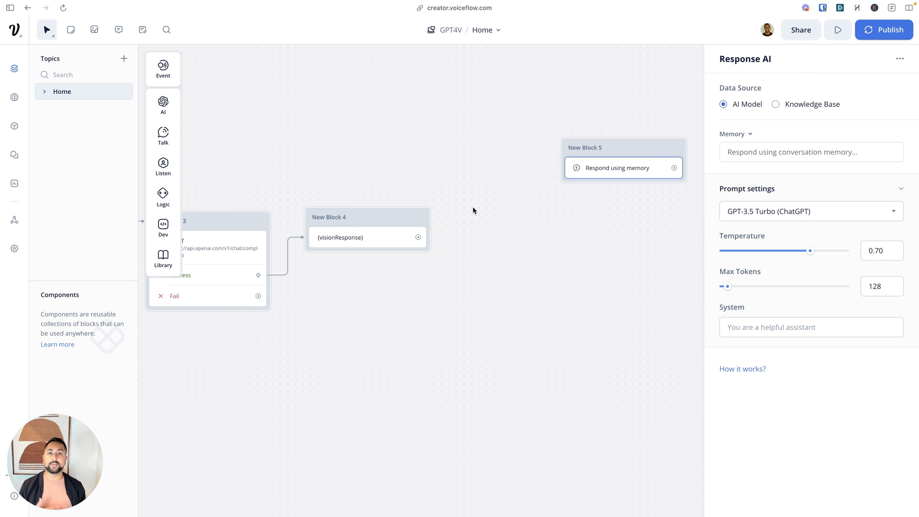
type("You are a spanish tutor")
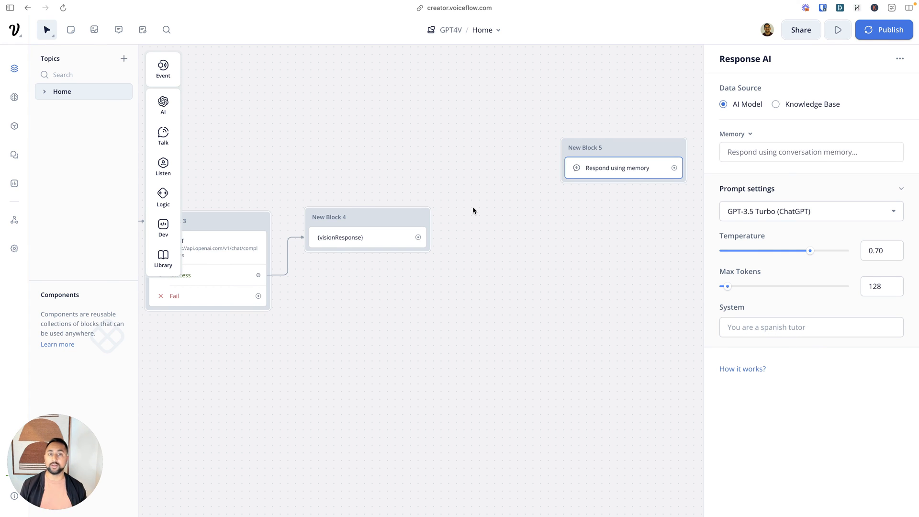
type("You are a travel agent")
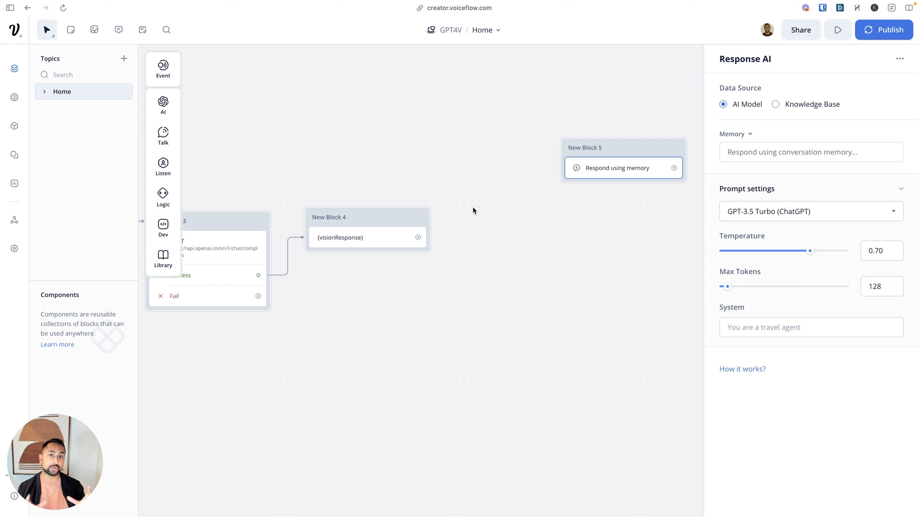
type("You are a helpful assistant")
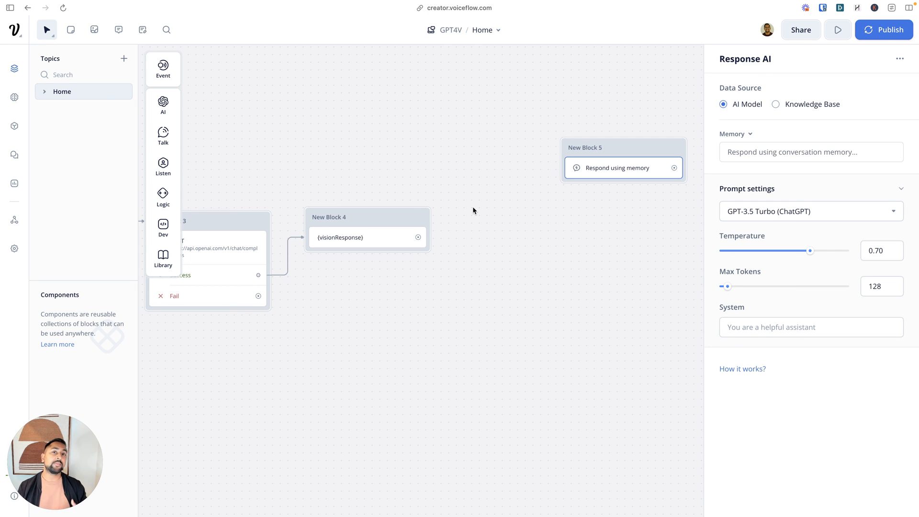
type("You are a spanish tutor")
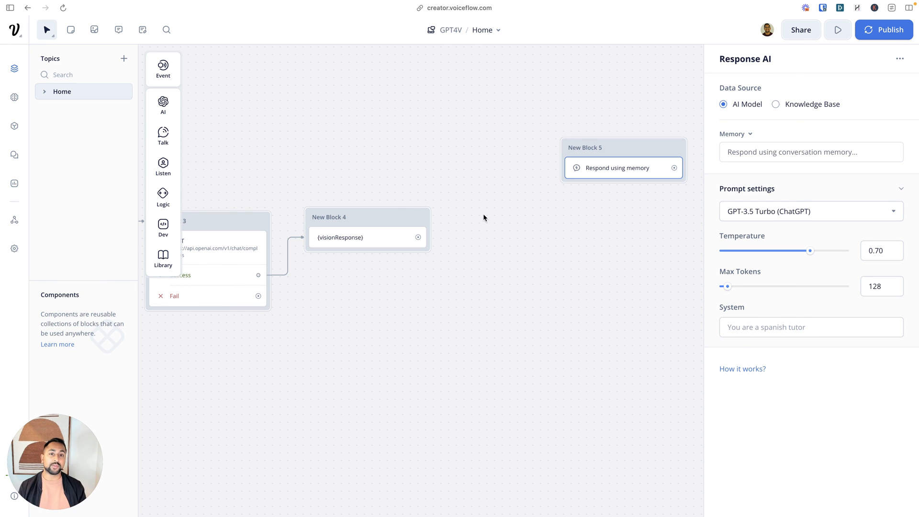
left_click_drag(623, 147, 521, 218)
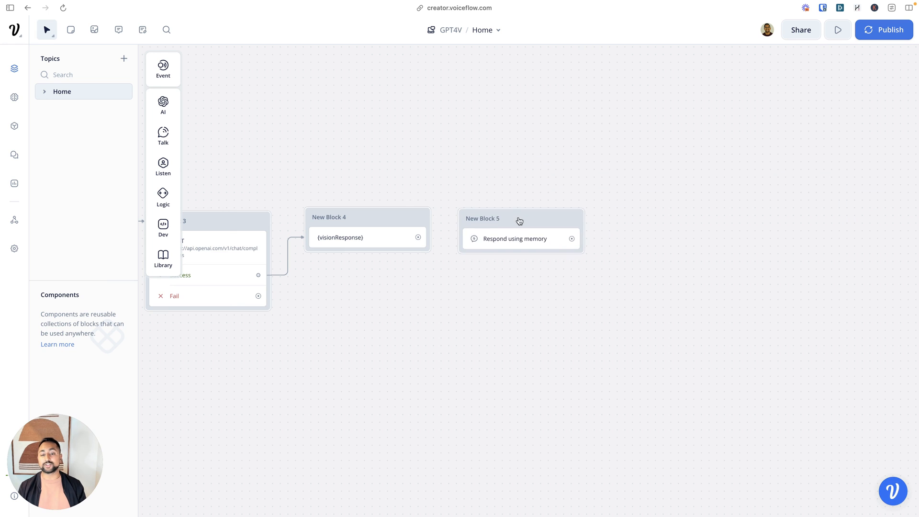